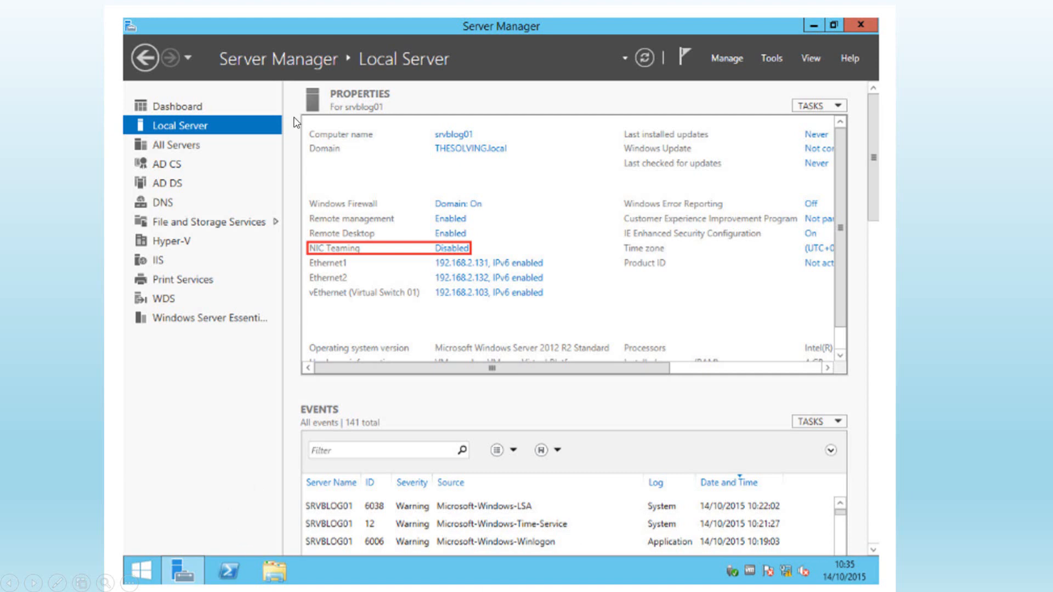
{"action": "mouse_move", "coordinate": [188, 573]}
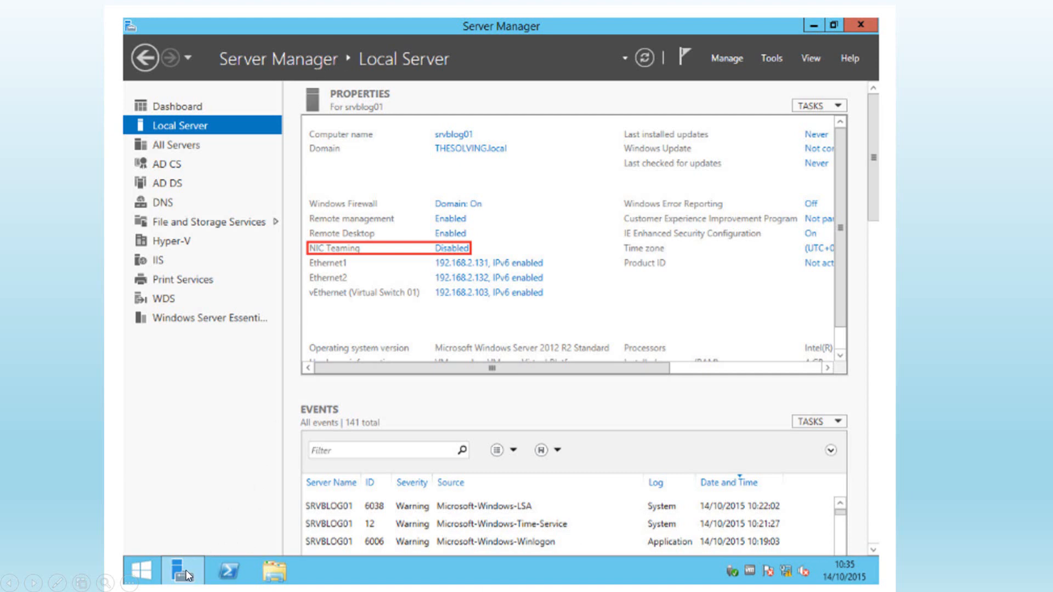
{"action": "mouse_move", "coordinate": [408, 270]}
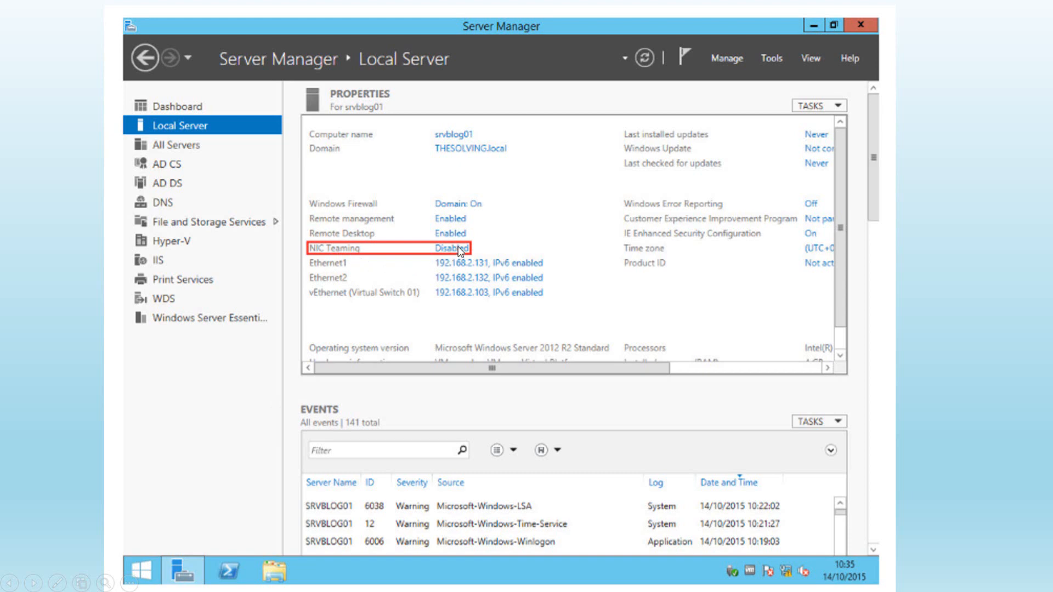
{"action": "mouse_move", "coordinate": [460, 248]}
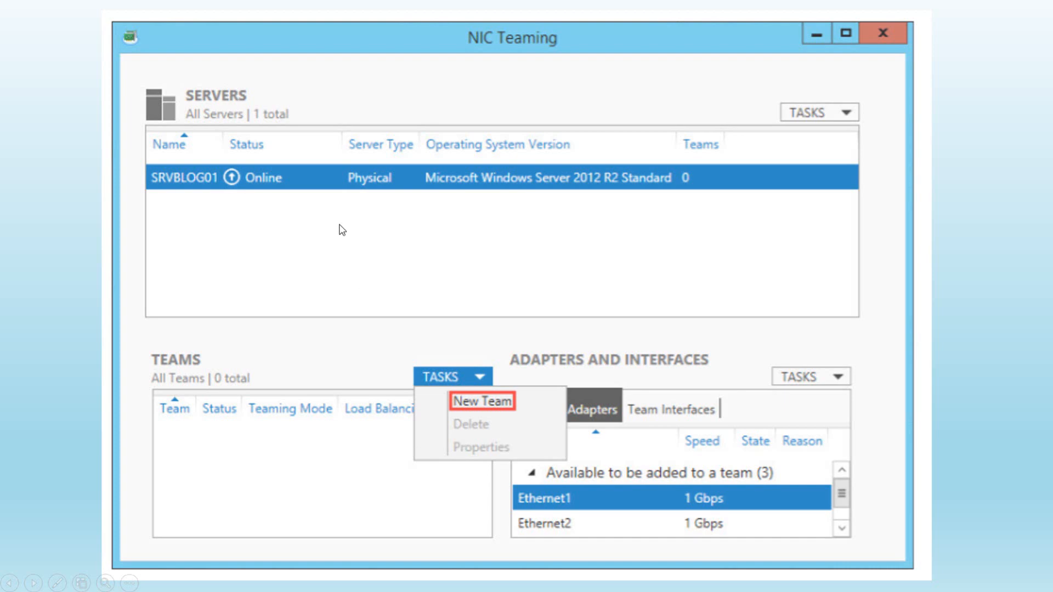
{"action": "mouse_move", "coordinate": [330, 543]}
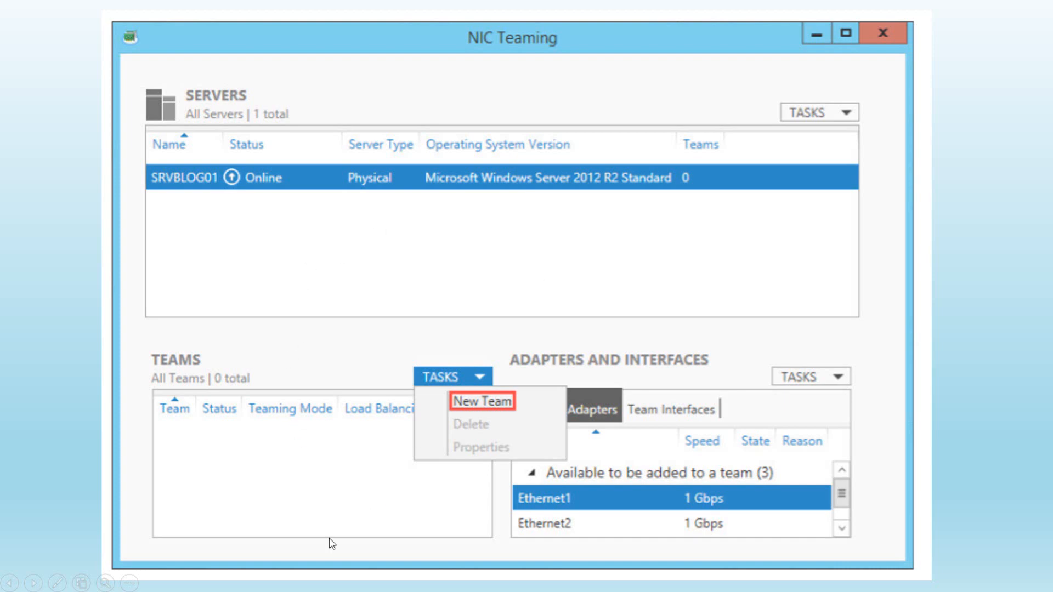
{"action": "mouse_move", "coordinate": [217, 384]}
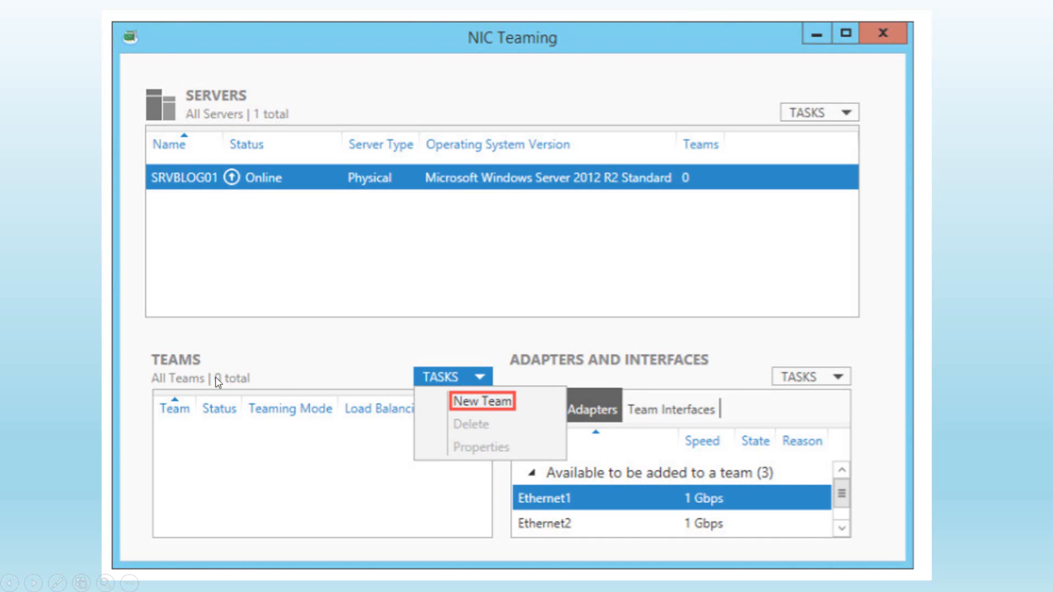
{"action": "mouse_move", "coordinate": [478, 421]}
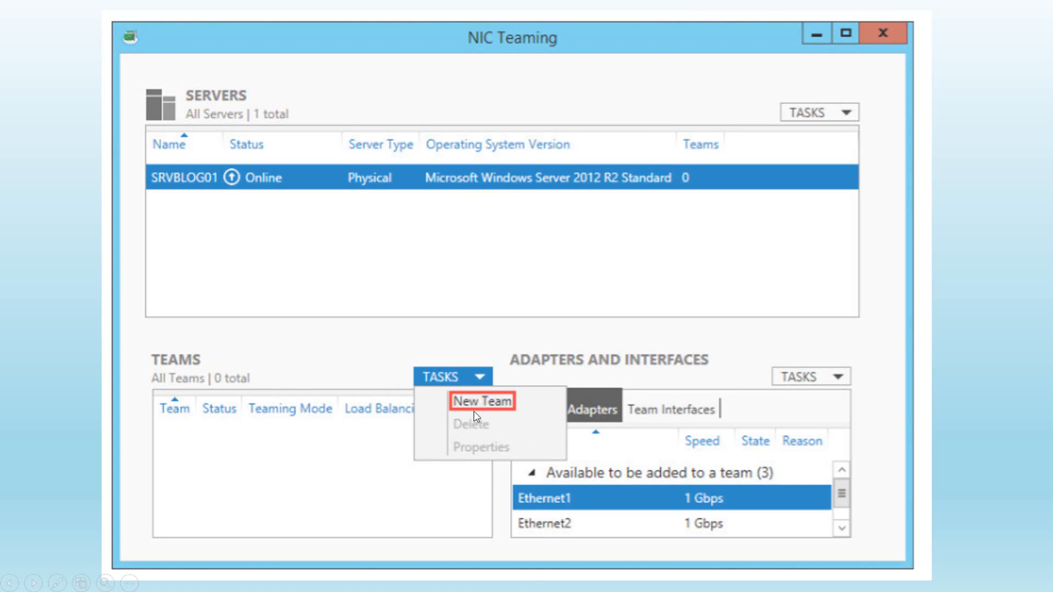
Start a New Team from the Teams TASKS menu.
{"action": "left_click", "coordinate": [483, 400]}
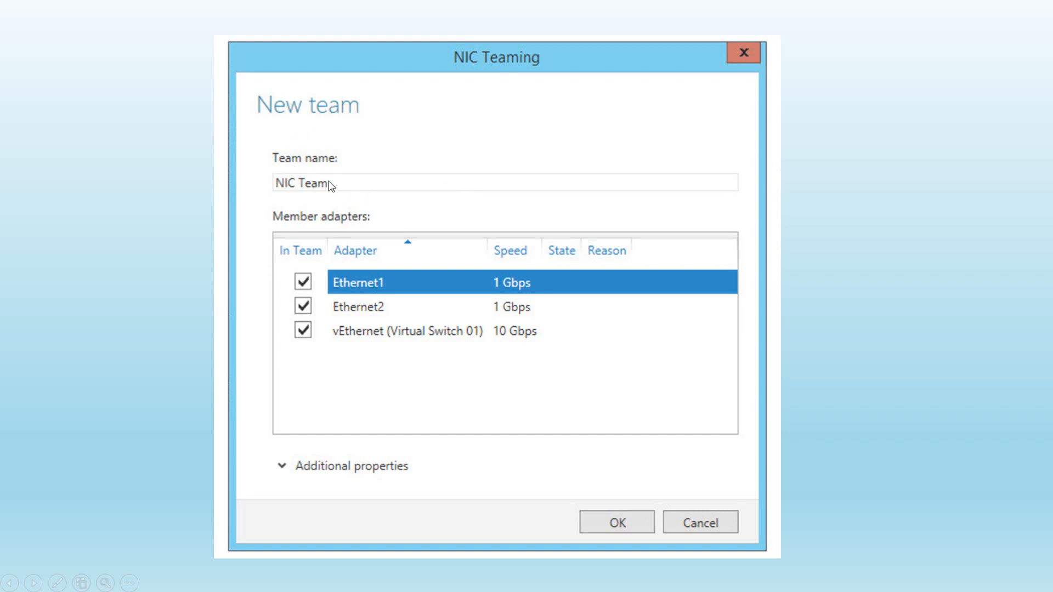
{"action": "mouse_move", "coordinate": [374, 402]}
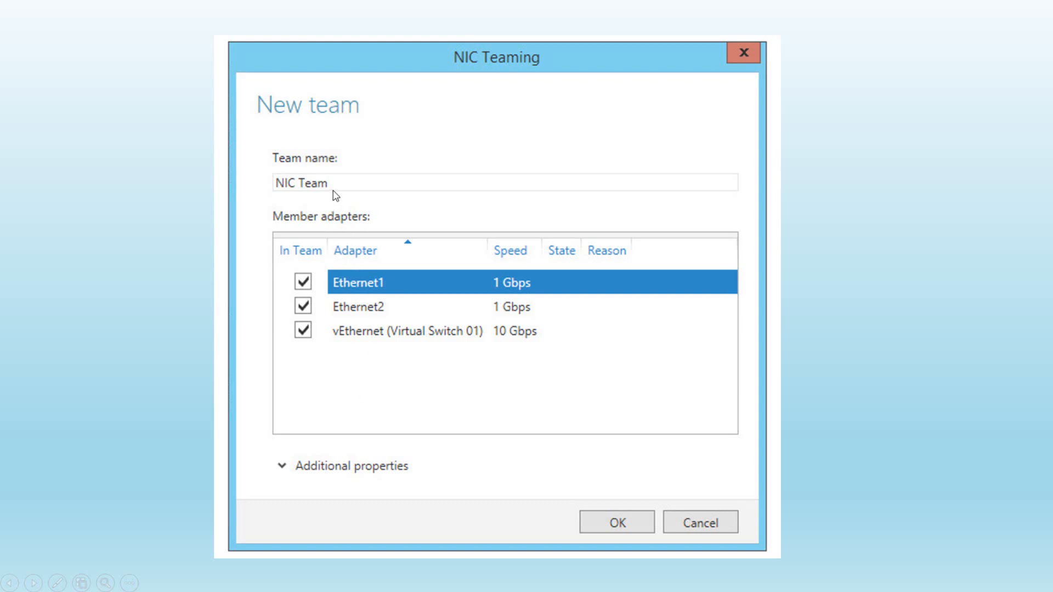
{"action": "mouse_move", "coordinate": [340, 190]}
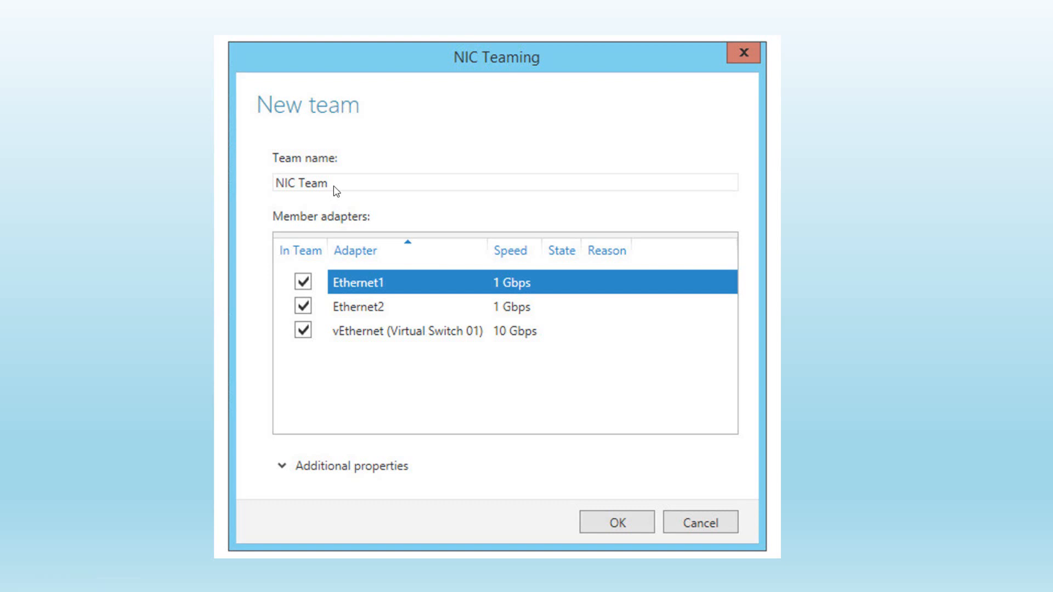
{"action": "mouse_move", "coordinate": [394, 289]}
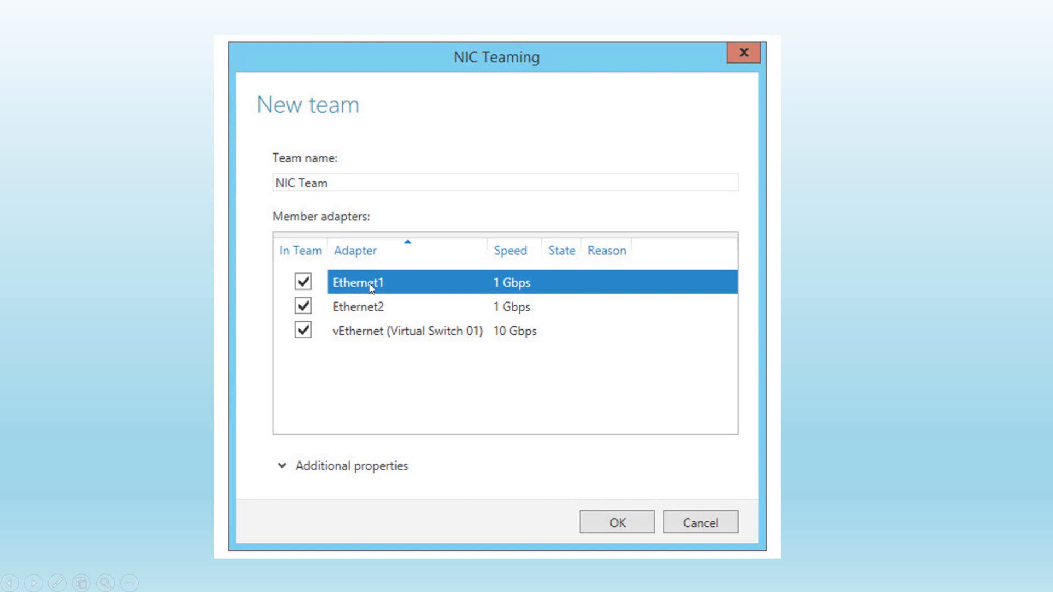
{"action": "mouse_move", "coordinate": [402, 292]}
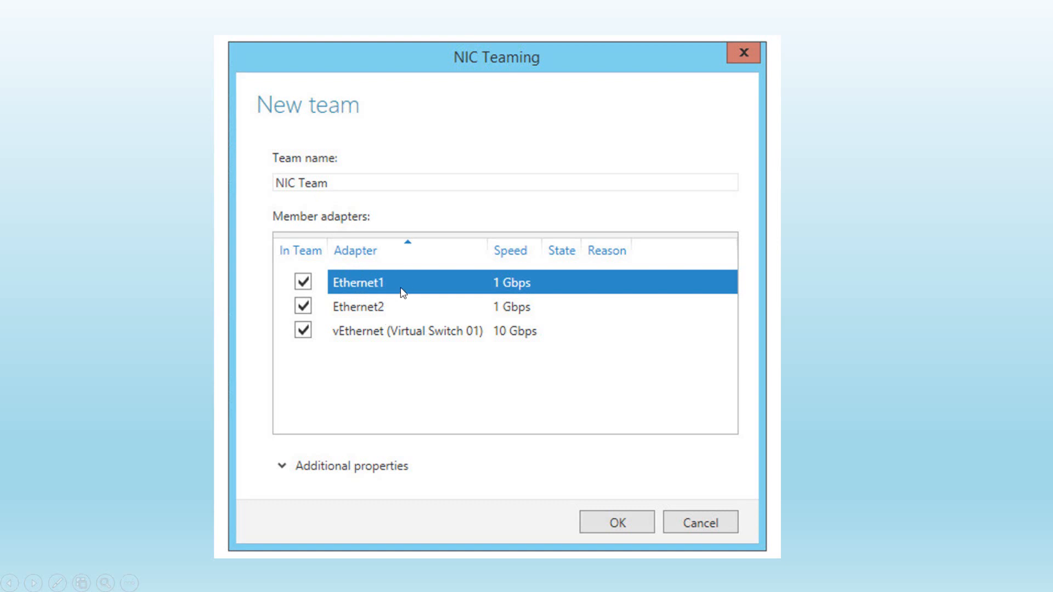
{"action": "mouse_move", "coordinate": [408, 283]}
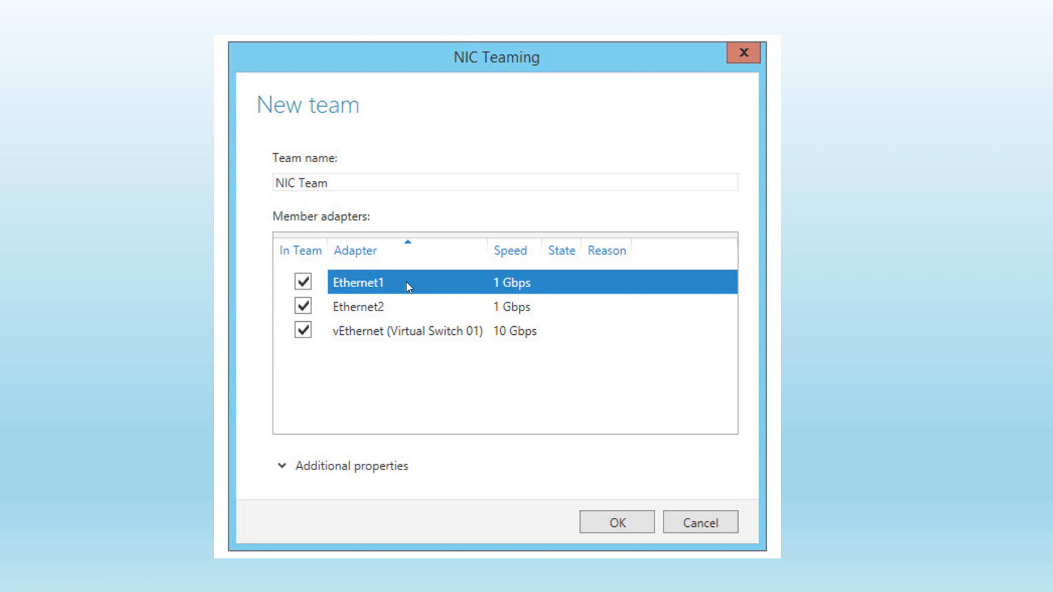
{"action": "mouse_move", "coordinate": [316, 483]}
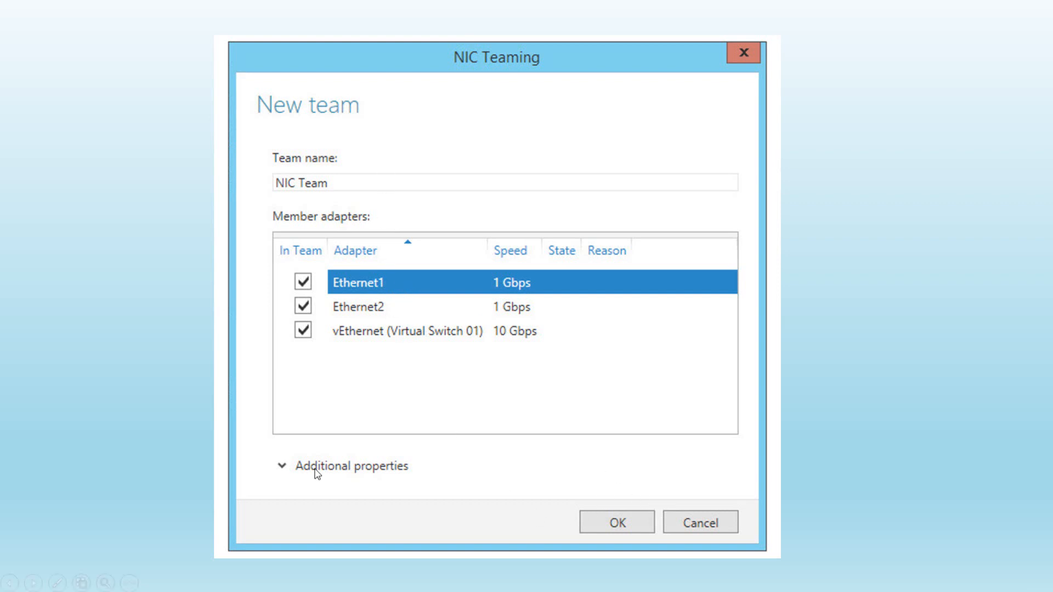
{"action": "mouse_move", "coordinate": [302, 504]}
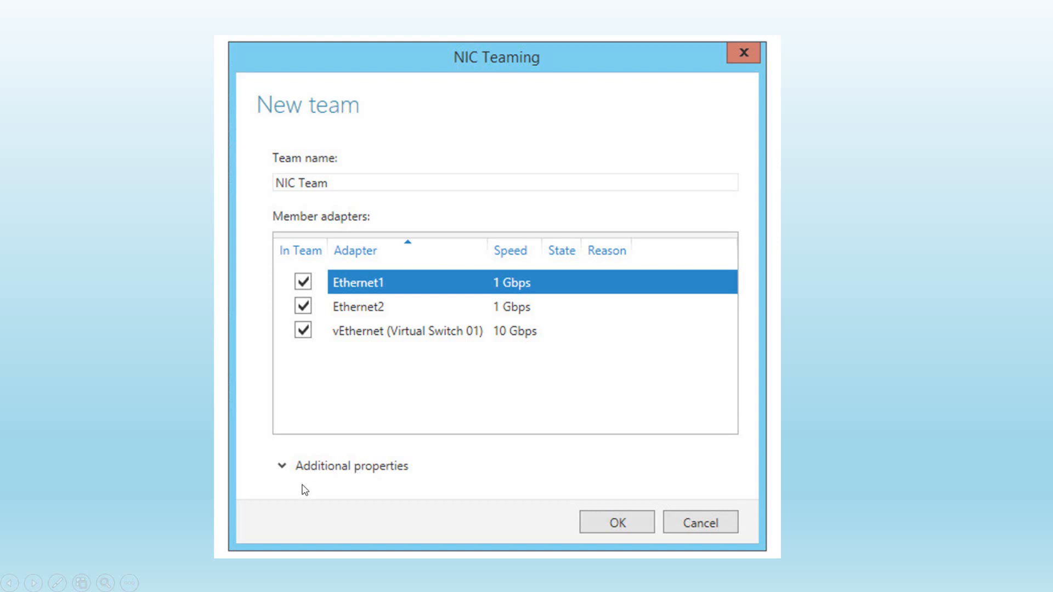
{"action": "mouse_move", "coordinate": [449, 488]}
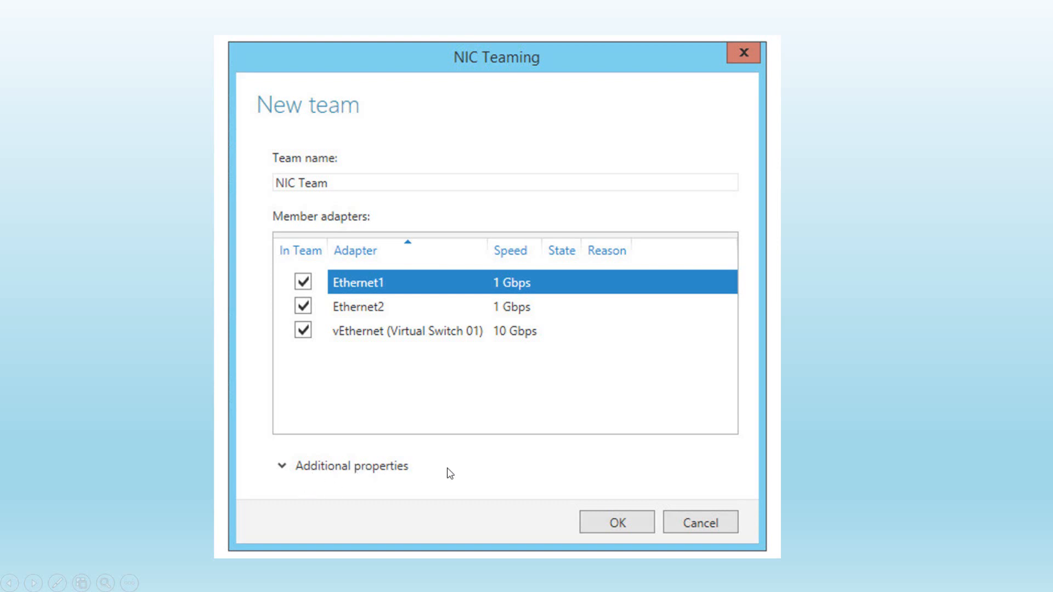
Expand Additional properties to reveal the teaming mode and load balancing options.
{"action": "left_click", "coordinate": [617, 522]}
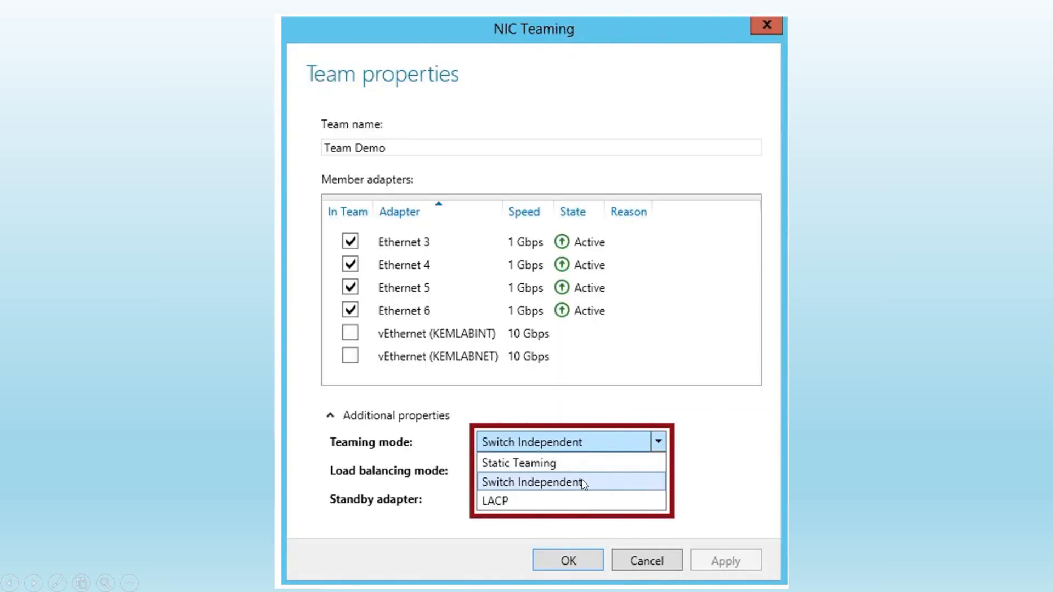
{"action": "mouse_move", "coordinate": [585, 380]}
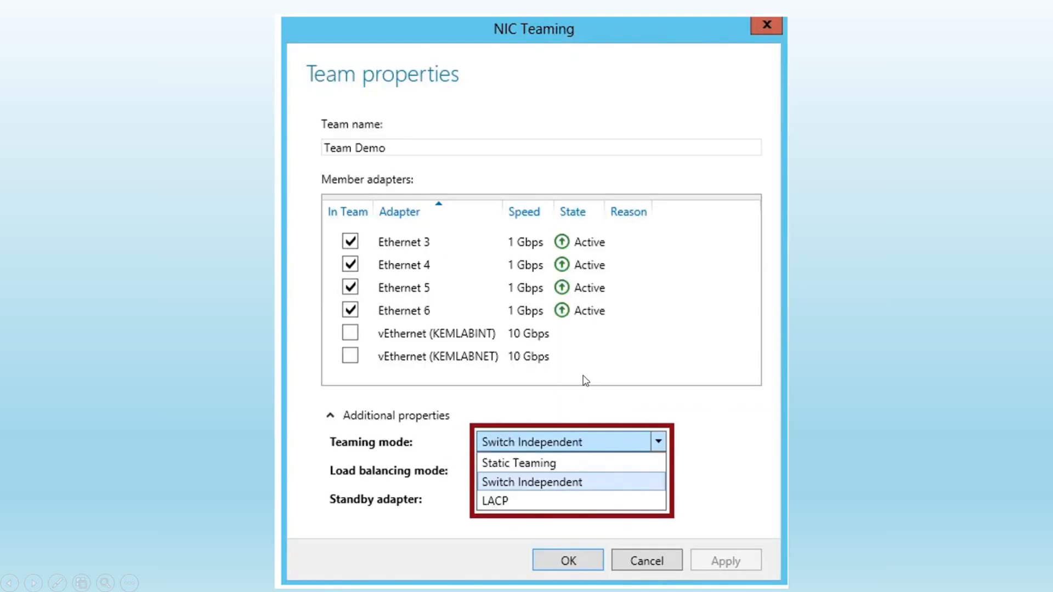
{"action": "mouse_move", "coordinate": [412, 454]}
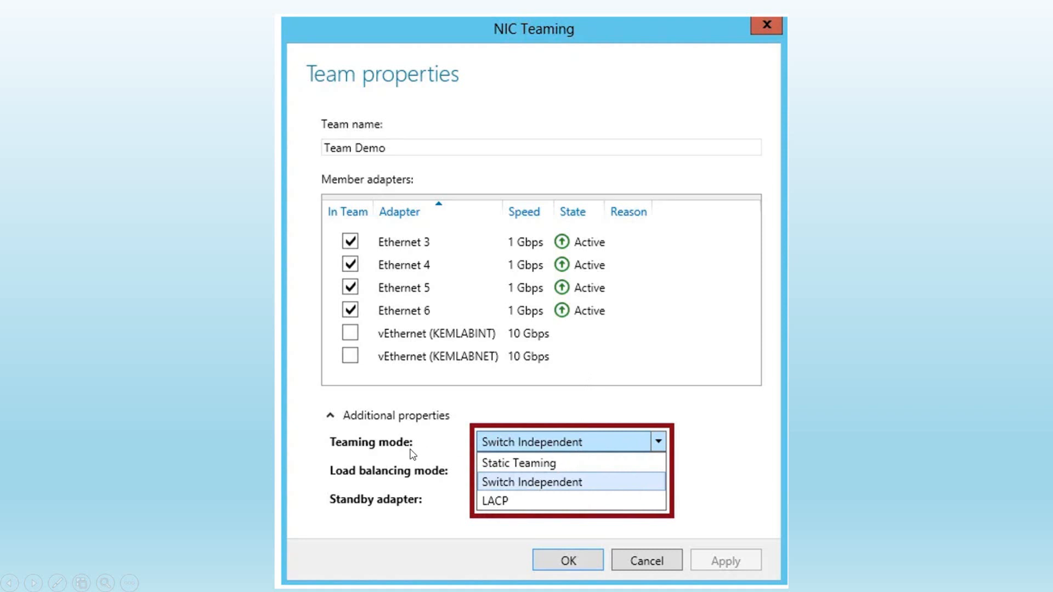
{"action": "mouse_move", "coordinate": [429, 452]}
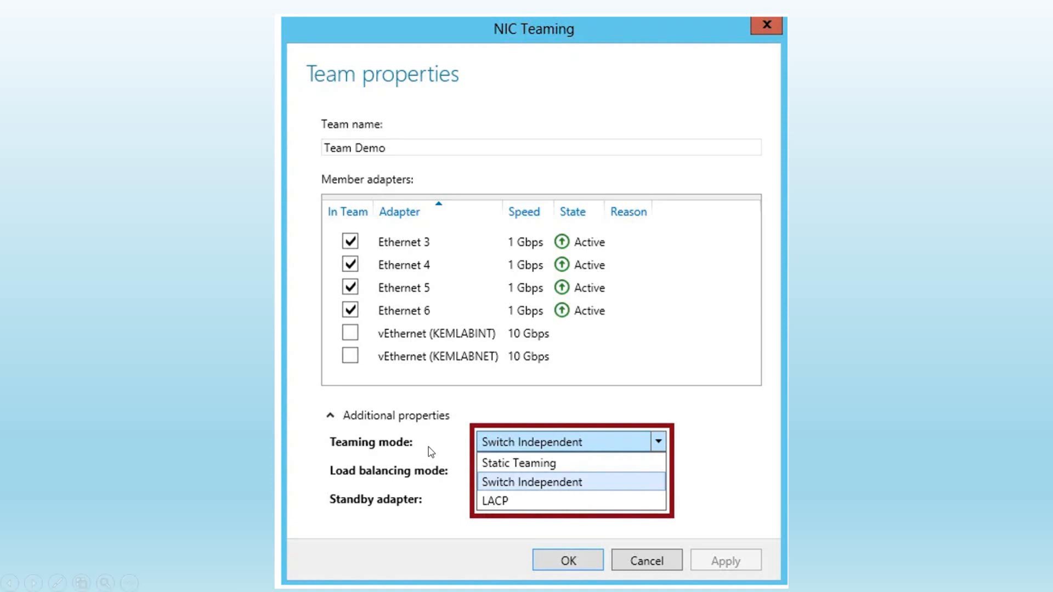
{"action": "mouse_move", "coordinate": [565, 448]}
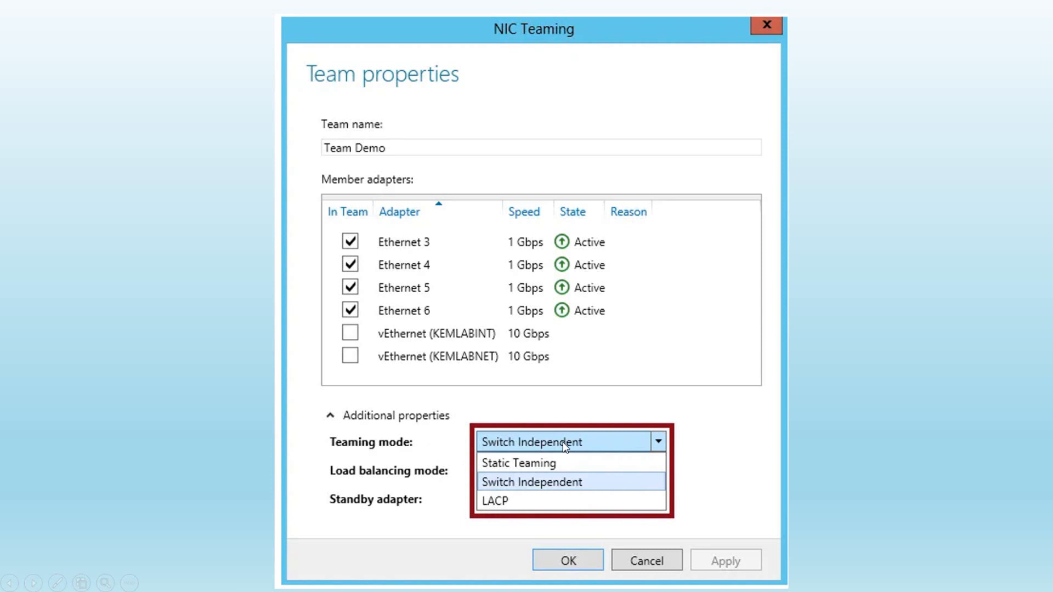
{"action": "mouse_move", "coordinate": [520, 506]}
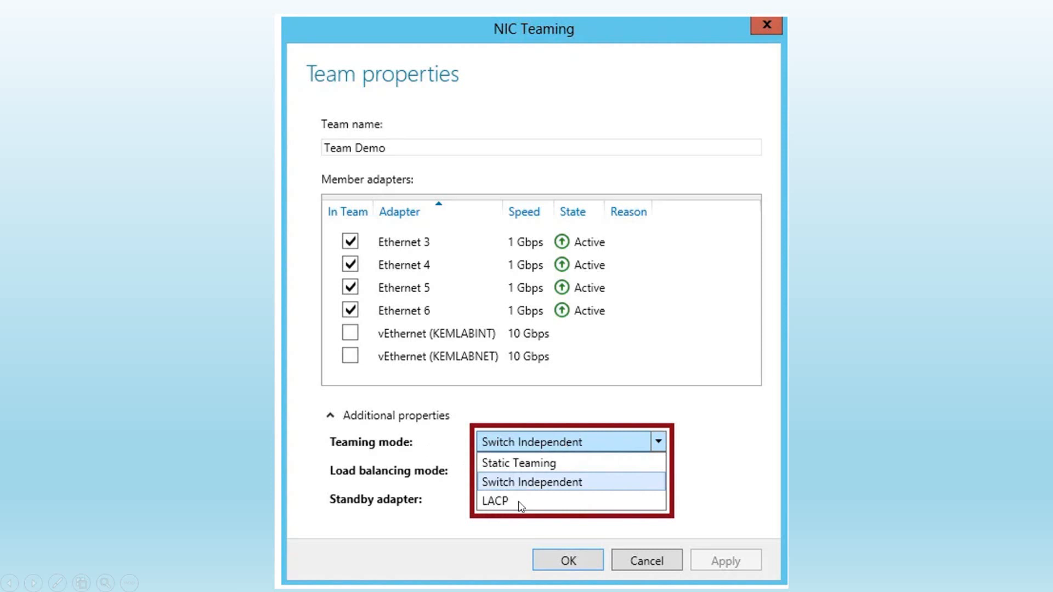
{"action": "mouse_move", "coordinate": [432, 448]}
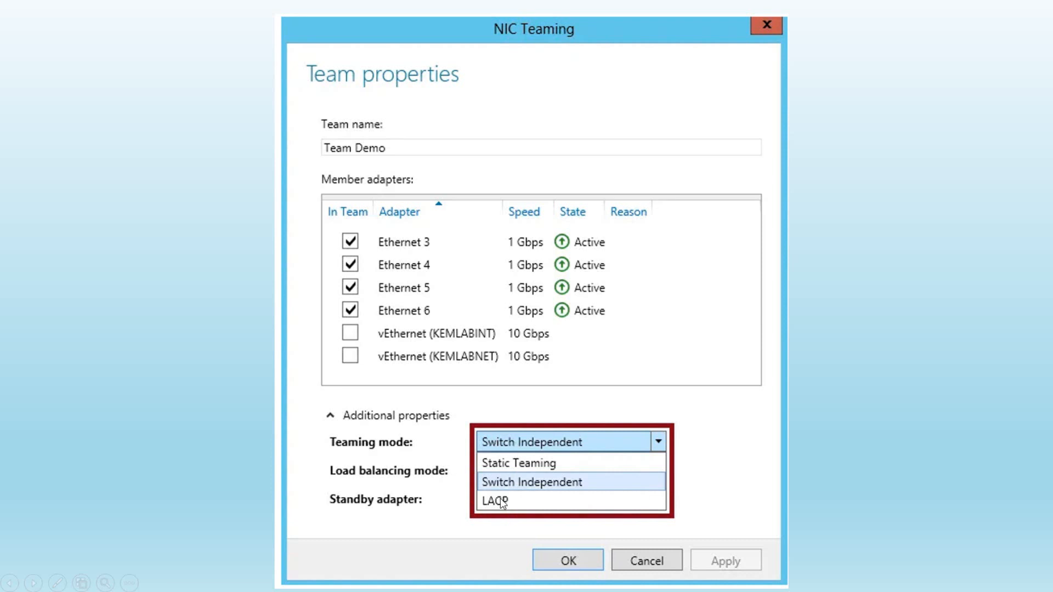
{"action": "mouse_move", "coordinate": [525, 507]}
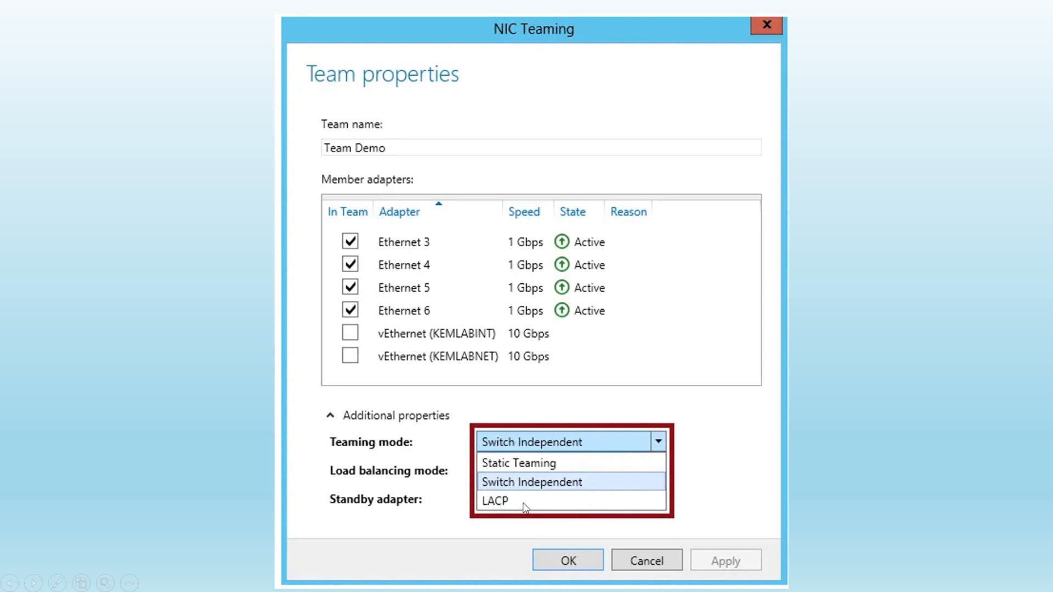
{"action": "mouse_move", "coordinate": [556, 469]}
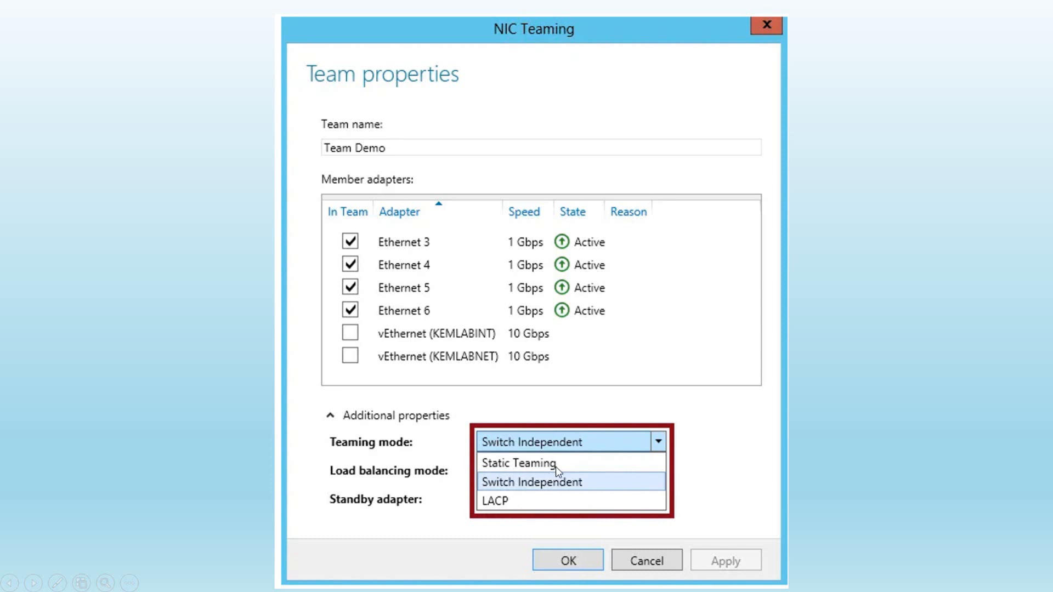
{"action": "mouse_move", "coordinate": [561, 464]}
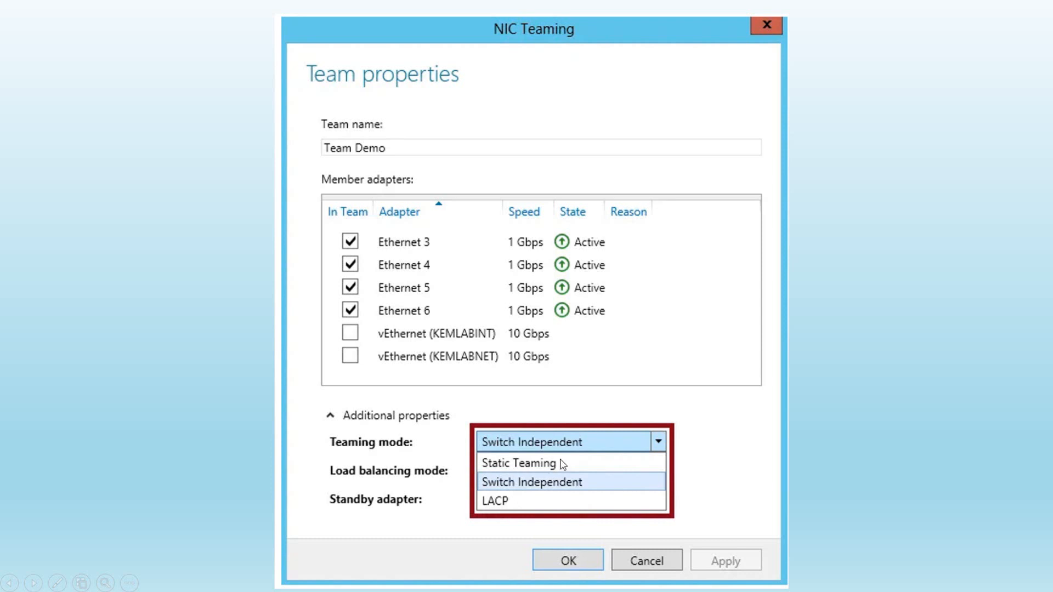
{"action": "mouse_move", "coordinate": [554, 486]}
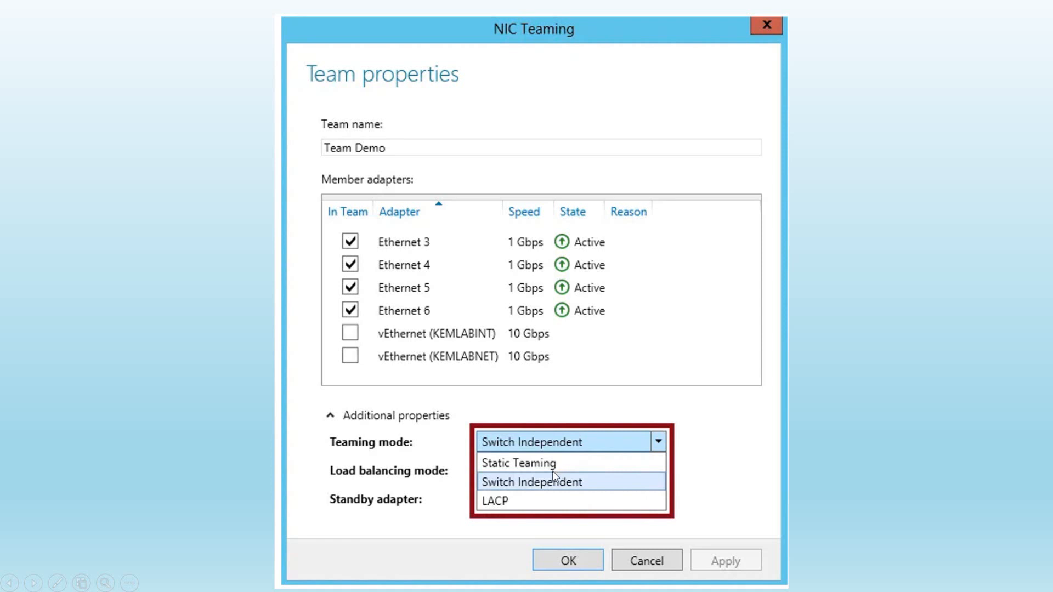
{"action": "mouse_move", "coordinate": [575, 468]}
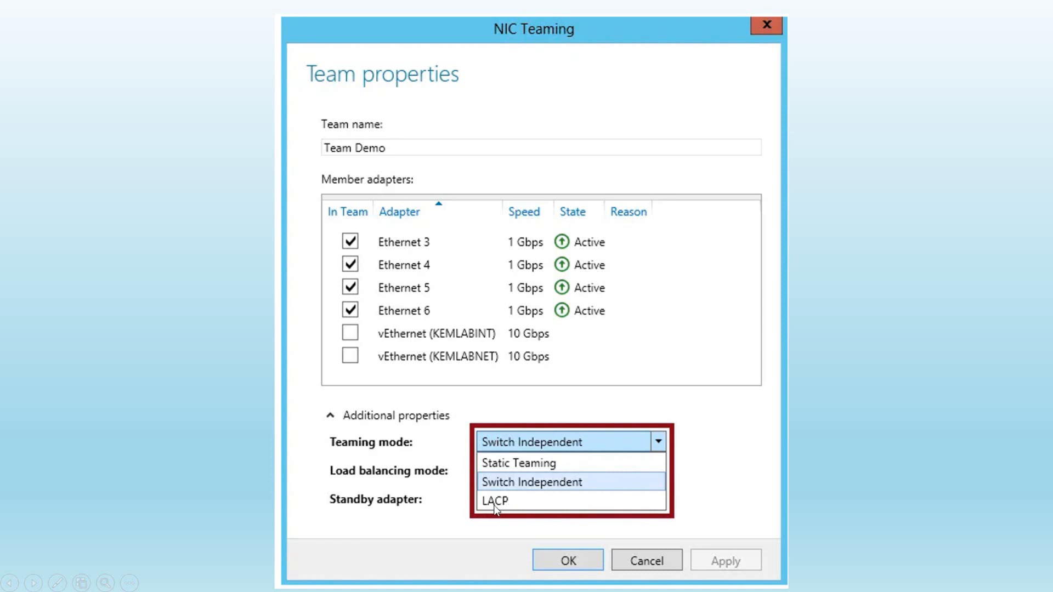
{"action": "mouse_move", "coordinate": [536, 513]}
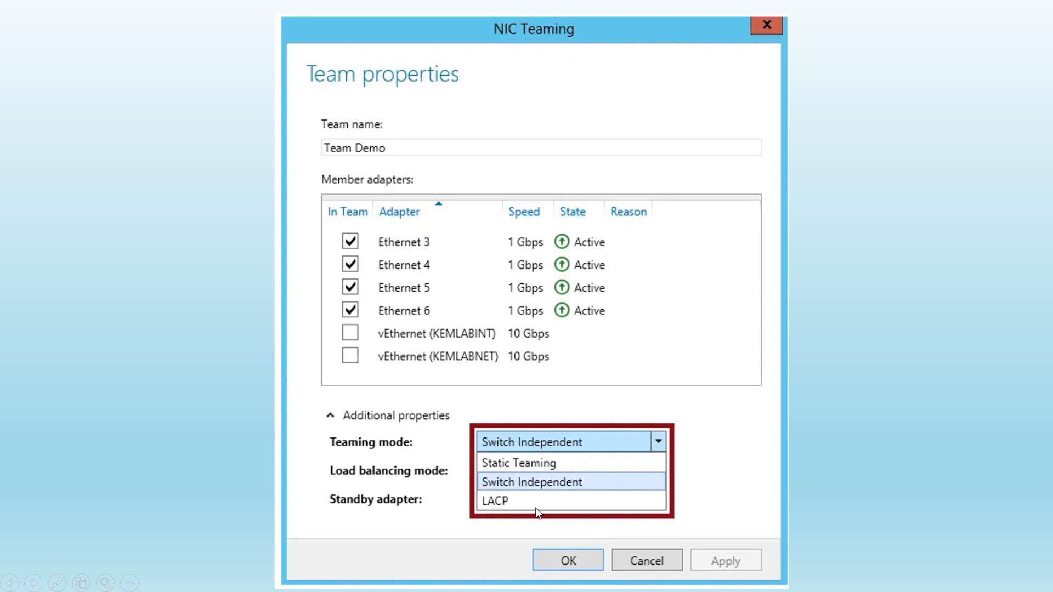
{"action": "mouse_move", "coordinate": [529, 524]}
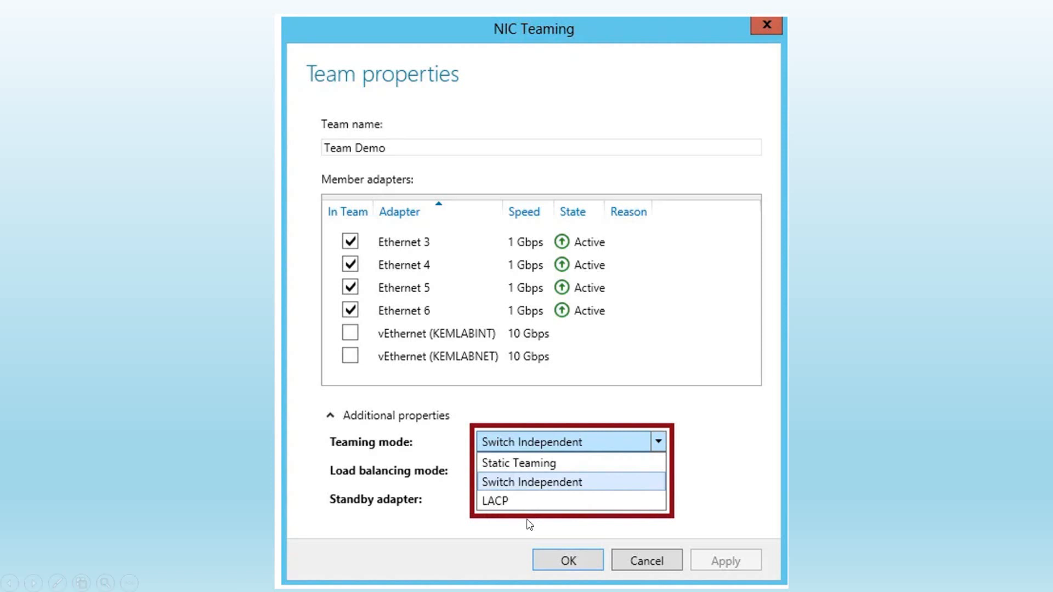
{"action": "mouse_move", "coordinate": [522, 505]}
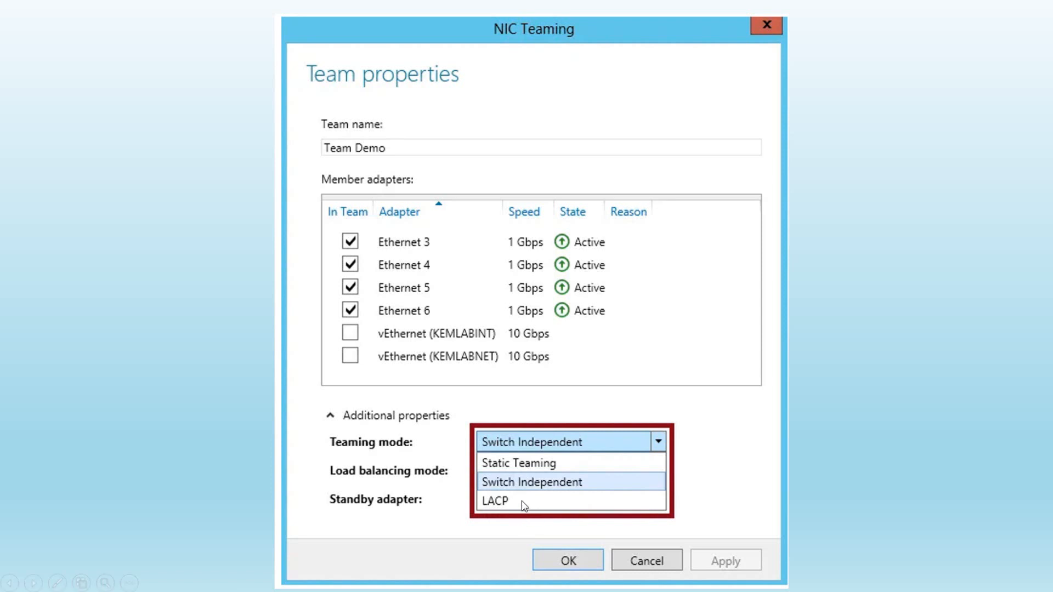
{"action": "mouse_move", "coordinate": [503, 509]}
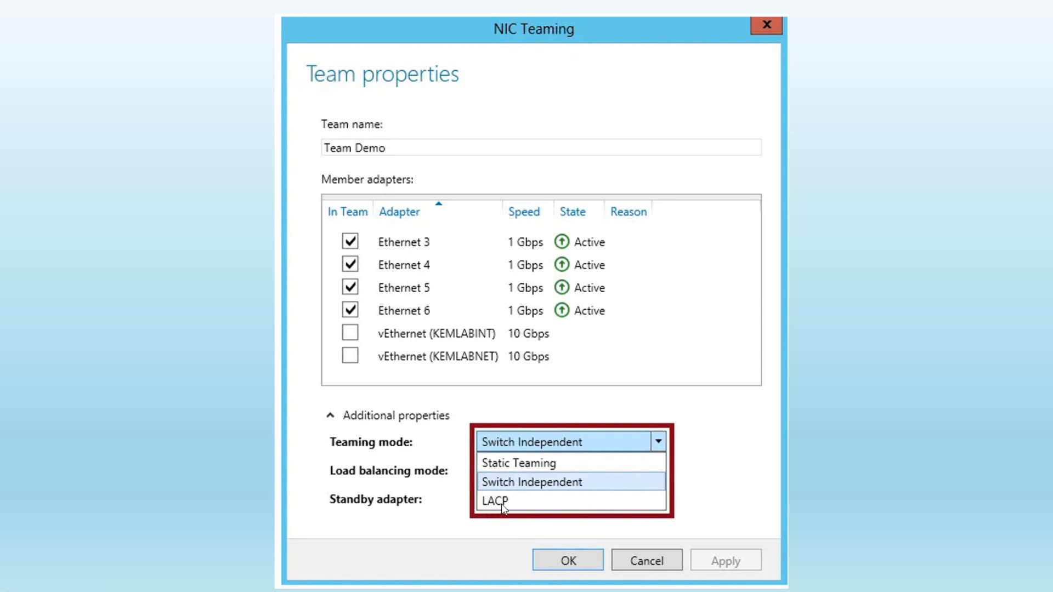
{"action": "mouse_move", "coordinate": [534, 472]}
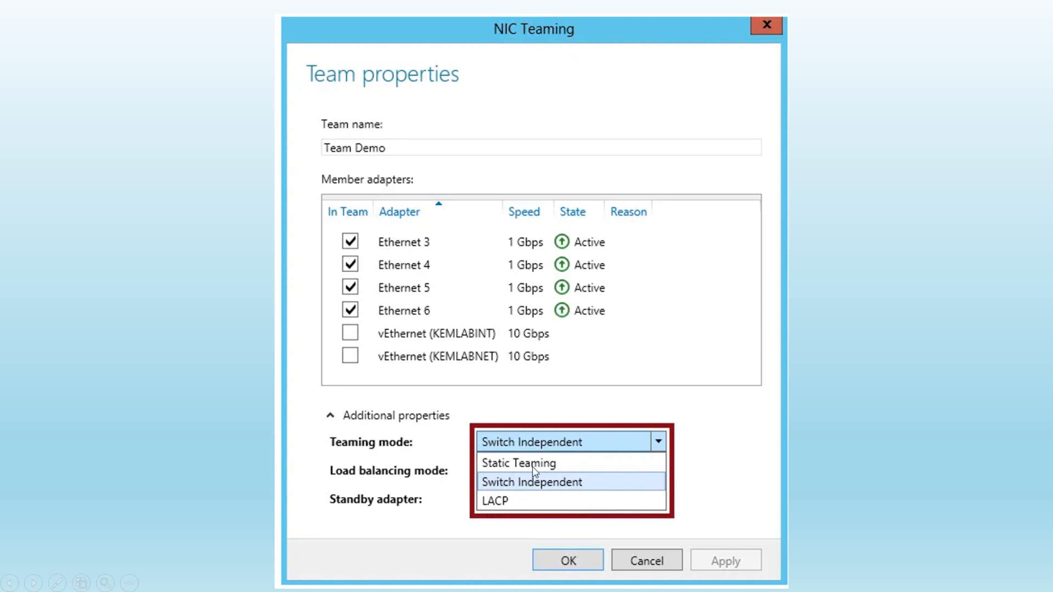
{"action": "mouse_move", "coordinate": [562, 471]}
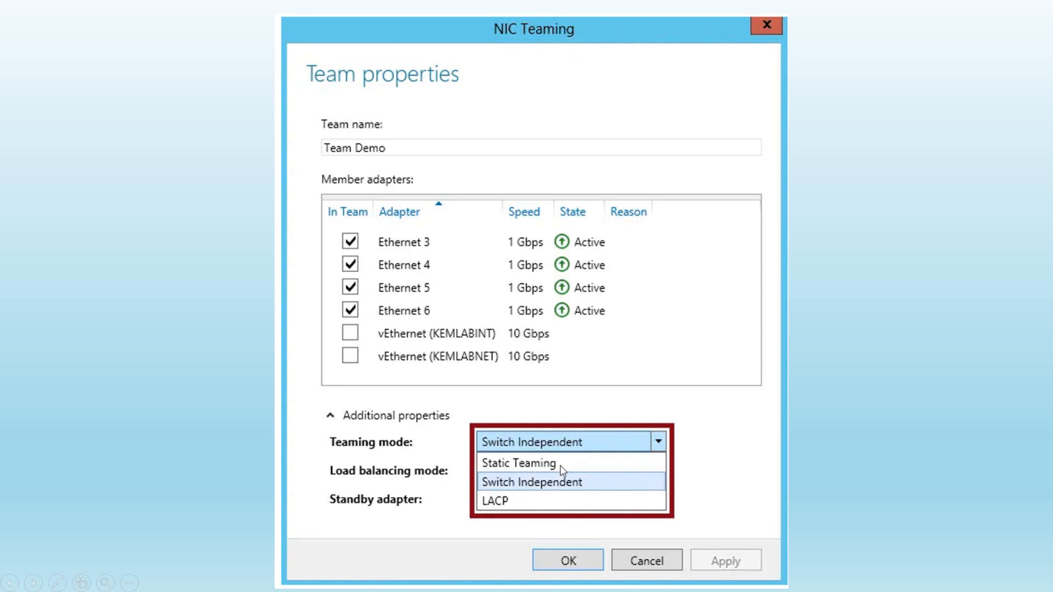
{"action": "mouse_move", "coordinate": [562, 469]}
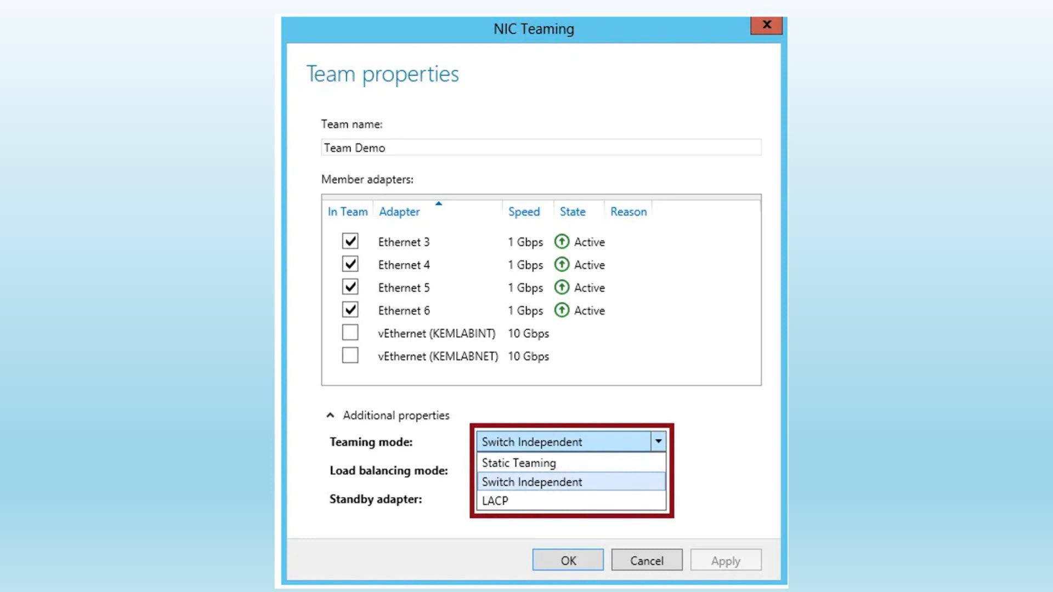
{"action": "mouse_move", "coordinate": [553, 471]}
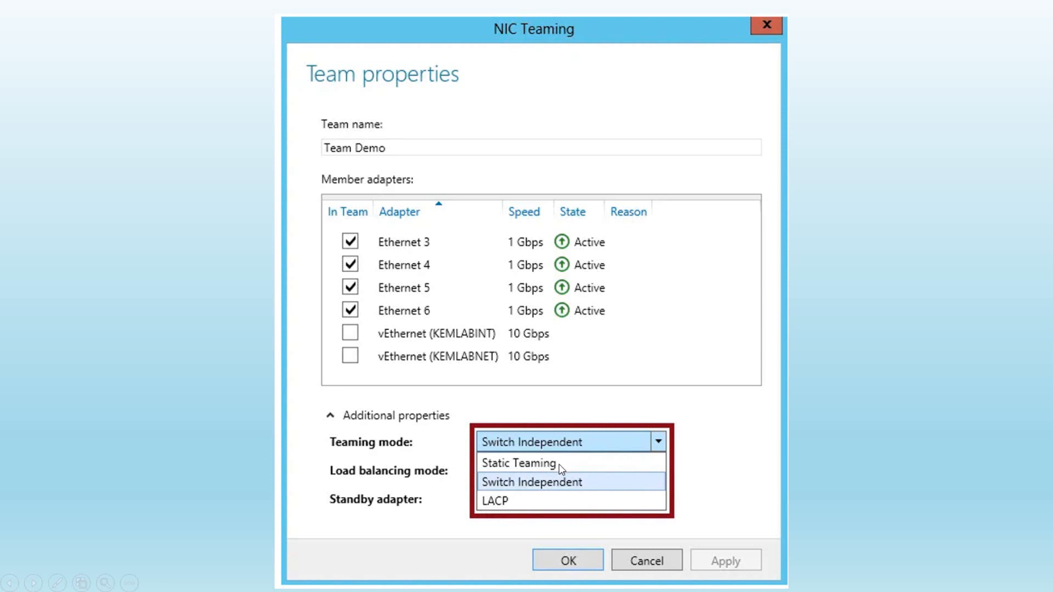
{"action": "mouse_move", "coordinate": [558, 464]}
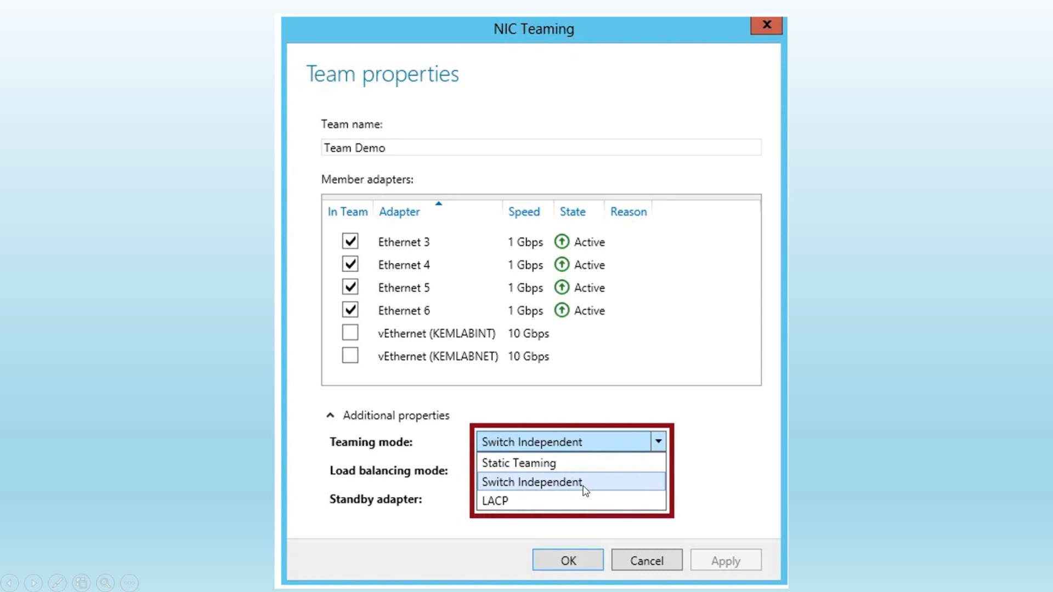
{"action": "mouse_move", "coordinate": [509, 484]}
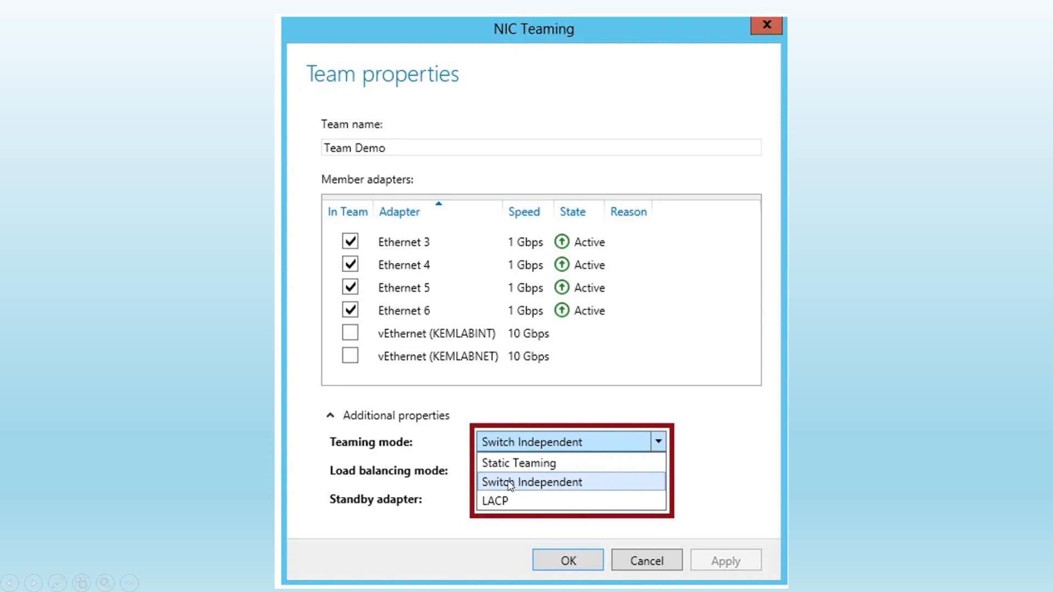
{"action": "mouse_move", "coordinate": [557, 489]}
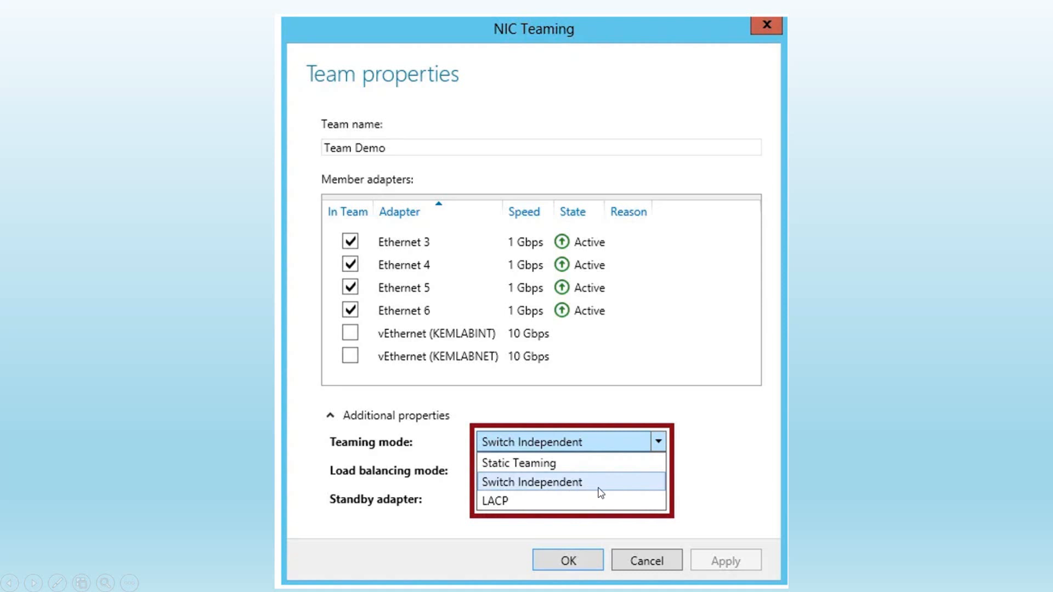
{"action": "mouse_move", "coordinate": [610, 487]}
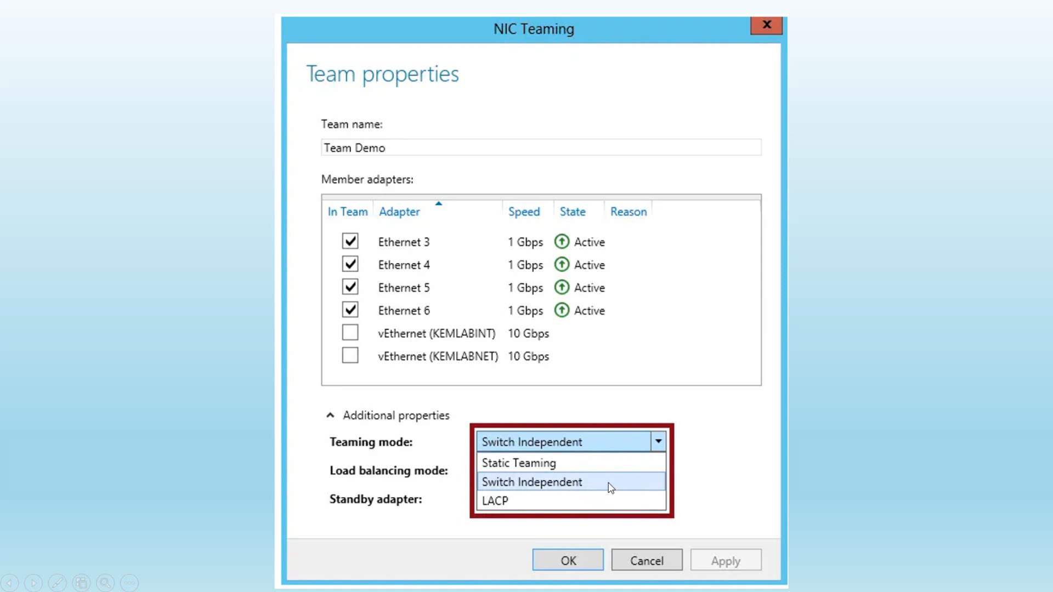
{"action": "mouse_move", "coordinate": [501, 502]}
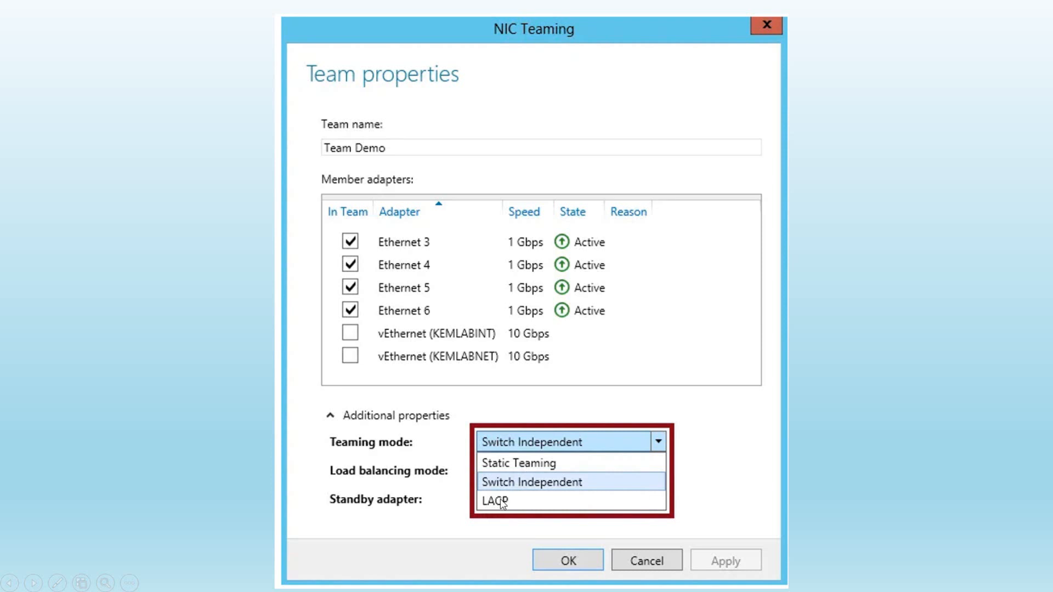
{"action": "mouse_move", "coordinate": [682, 552]}
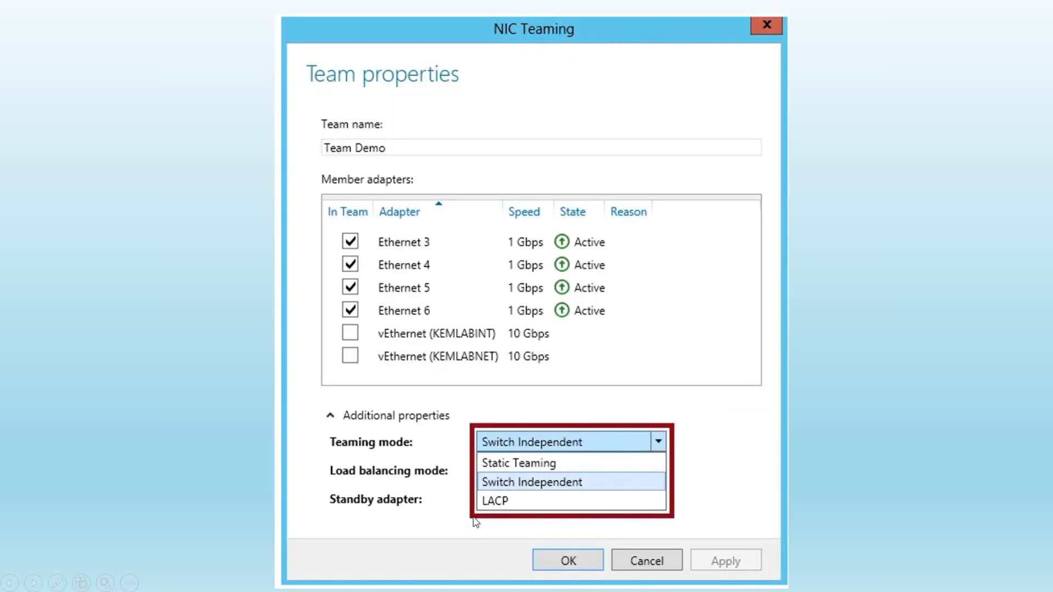
{"action": "mouse_move", "coordinate": [367, 423]}
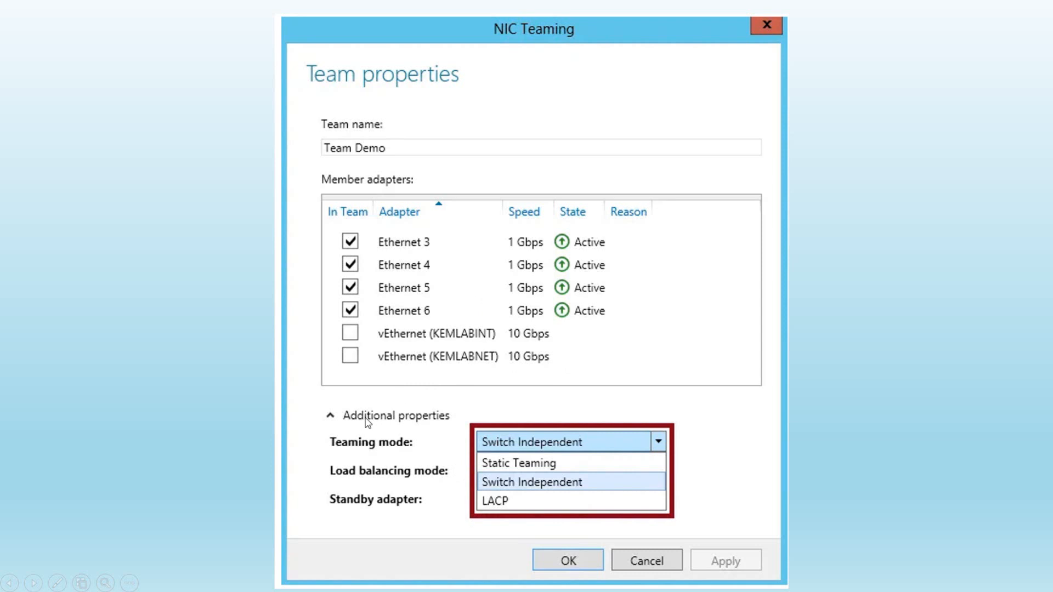
{"action": "mouse_move", "coordinate": [537, 520]}
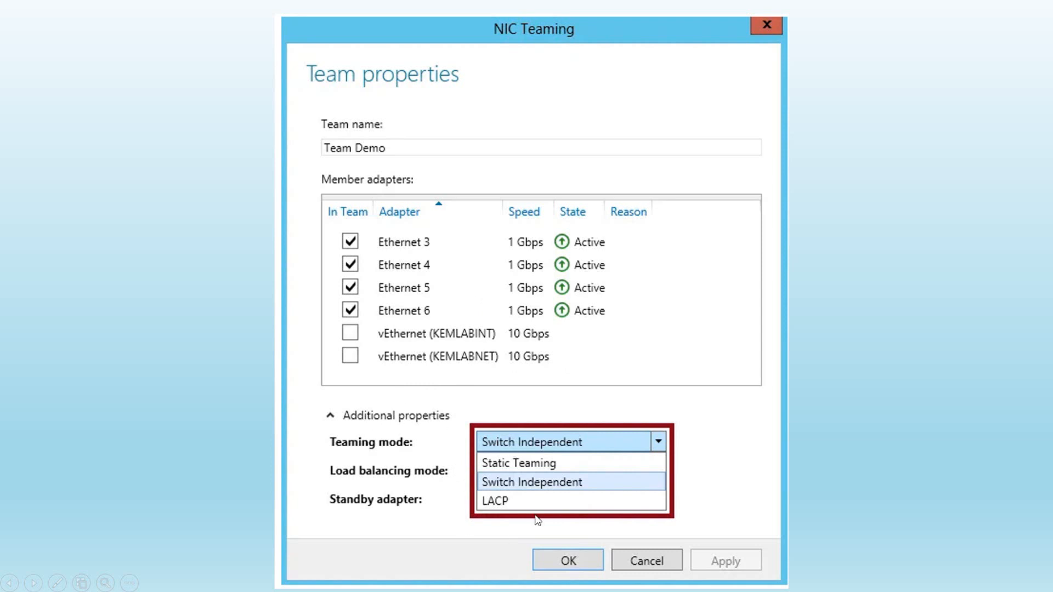
{"action": "mouse_move", "coordinate": [553, 478]}
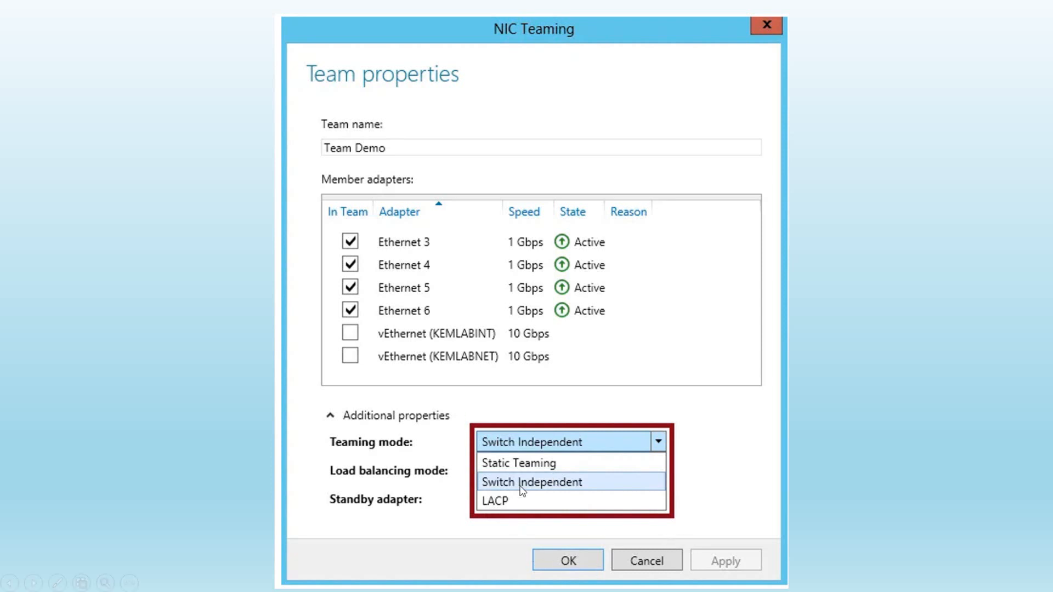
{"action": "mouse_move", "coordinate": [535, 502]}
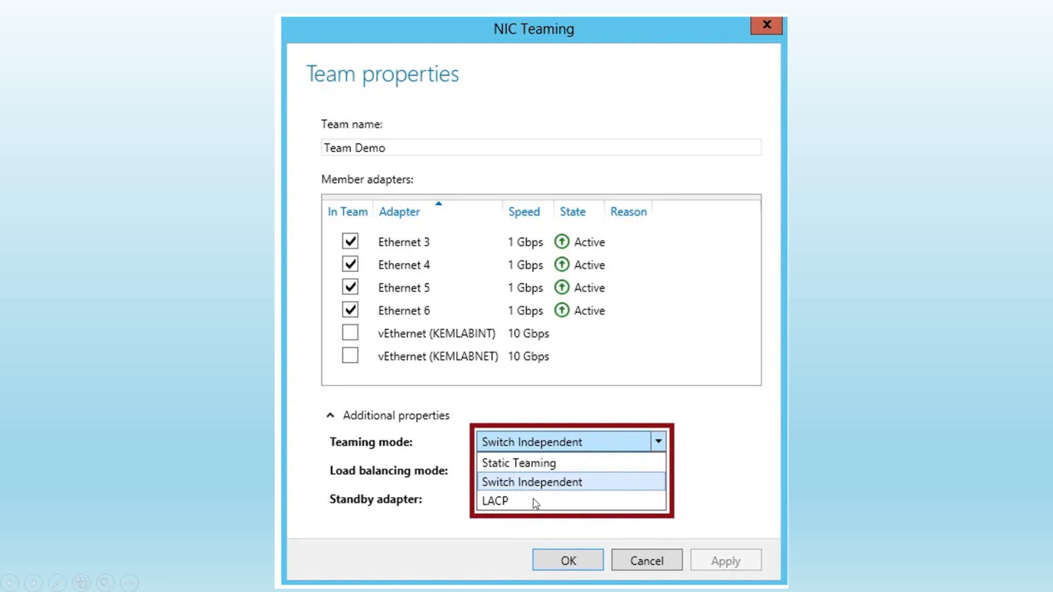
{"action": "mouse_move", "coordinate": [555, 466]}
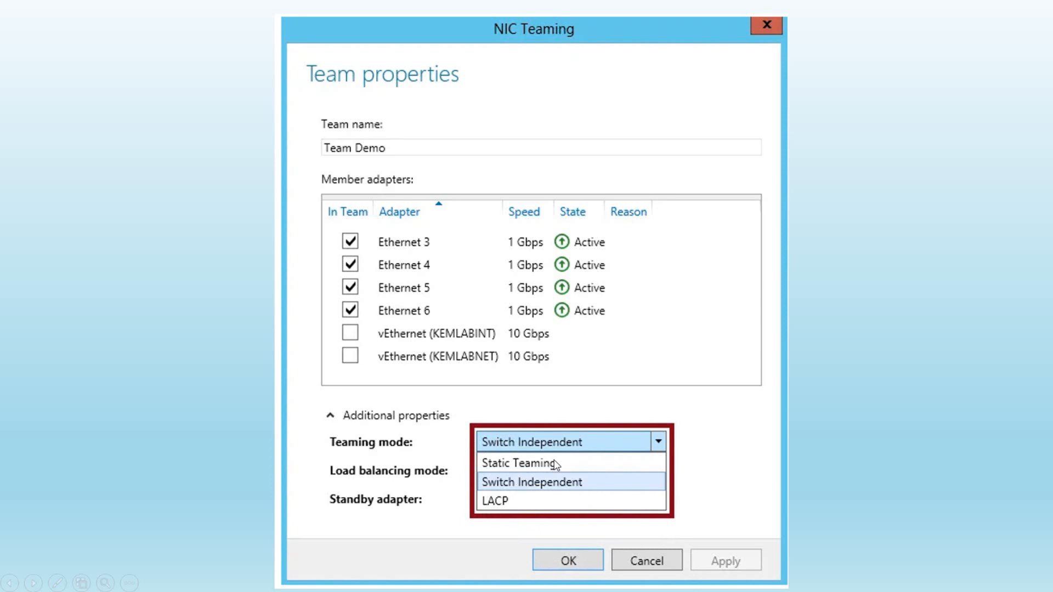
{"action": "mouse_move", "coordinate": [728, 434]}
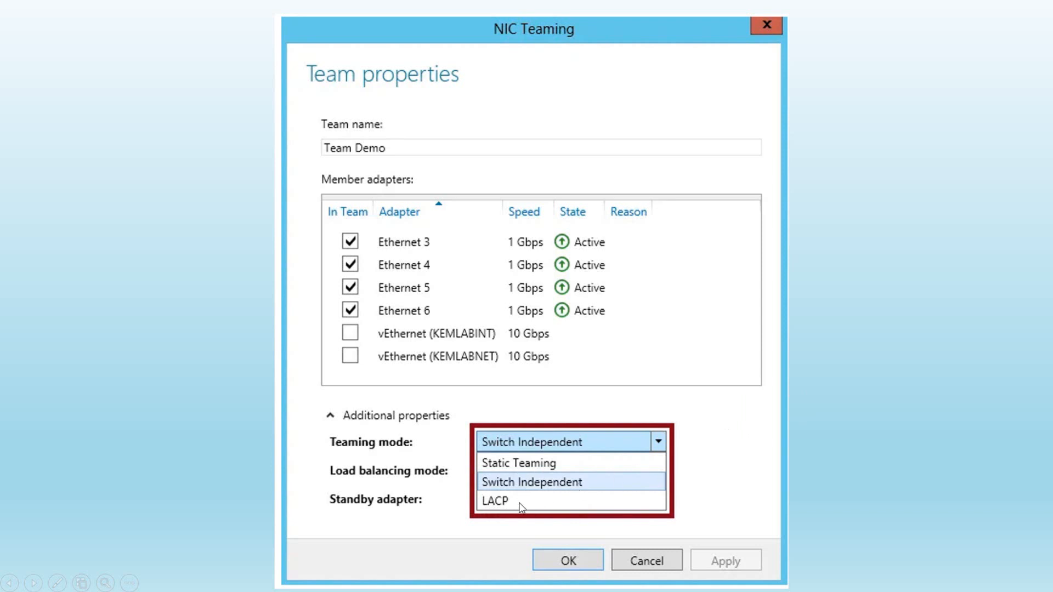
{"action": "mouse_move", "coordinate": [502, 504]}
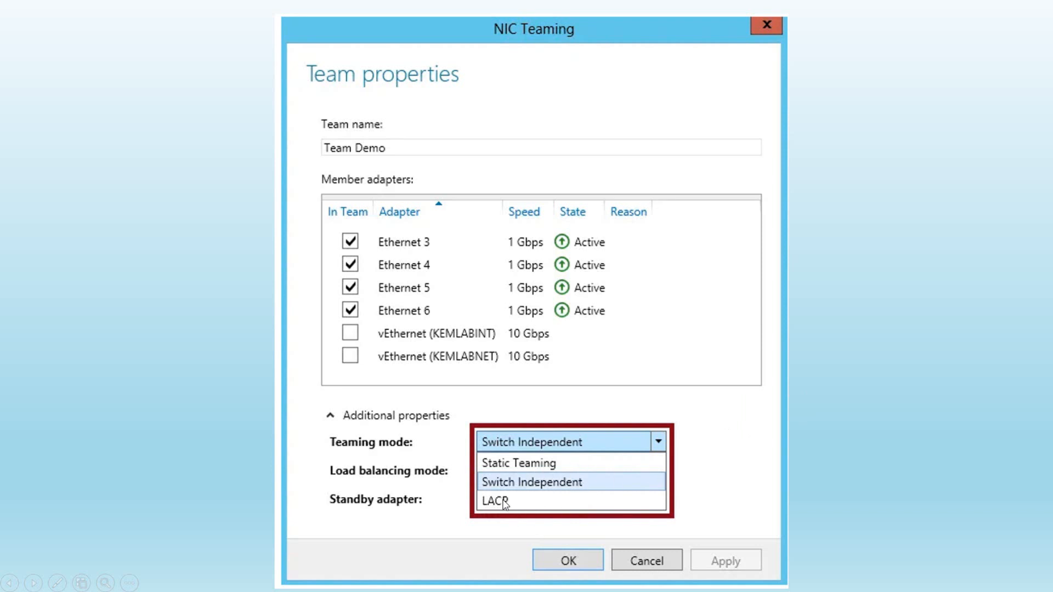
{"action": "mouse_move", "coordinate": [522, 491]}
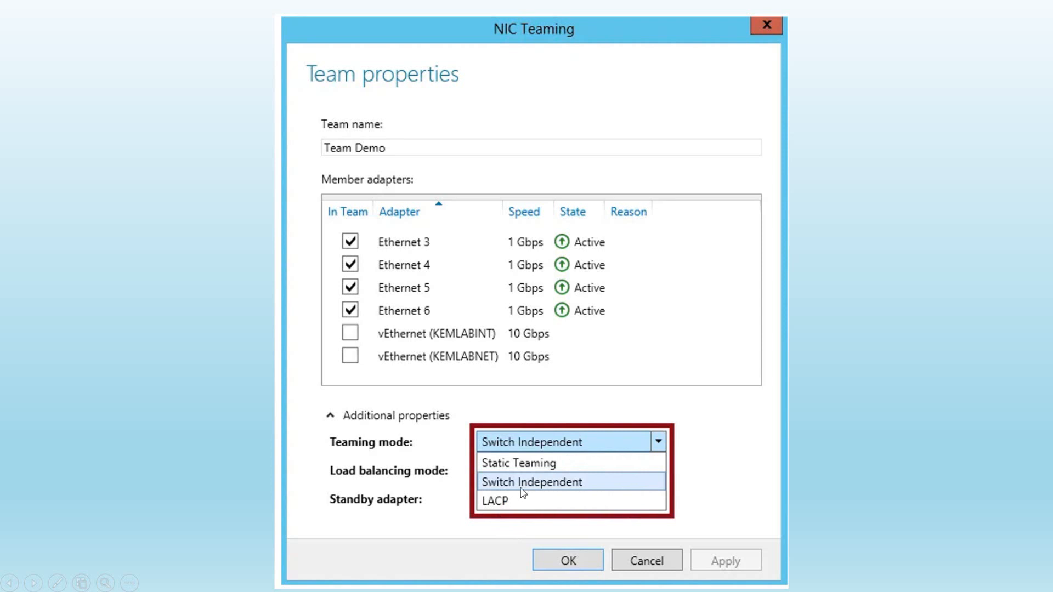
{"action": "mouse_move", "coordinate": [559, 470]}
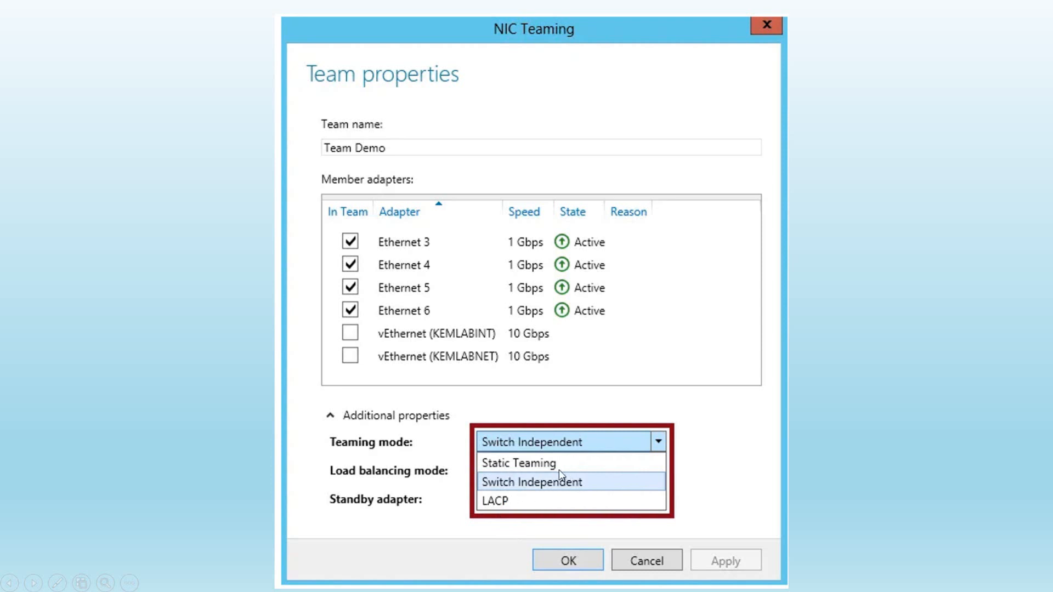
{"action": "mouse_move", "coordinate": [387, 250]}
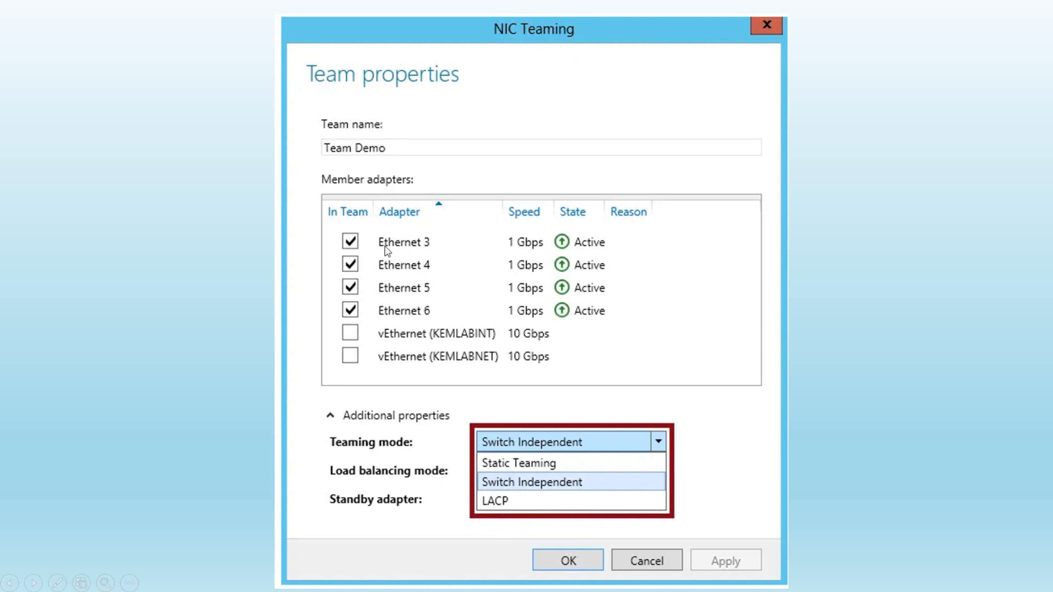
{"action": "mouse_move", "coordinate": [594, 476]}
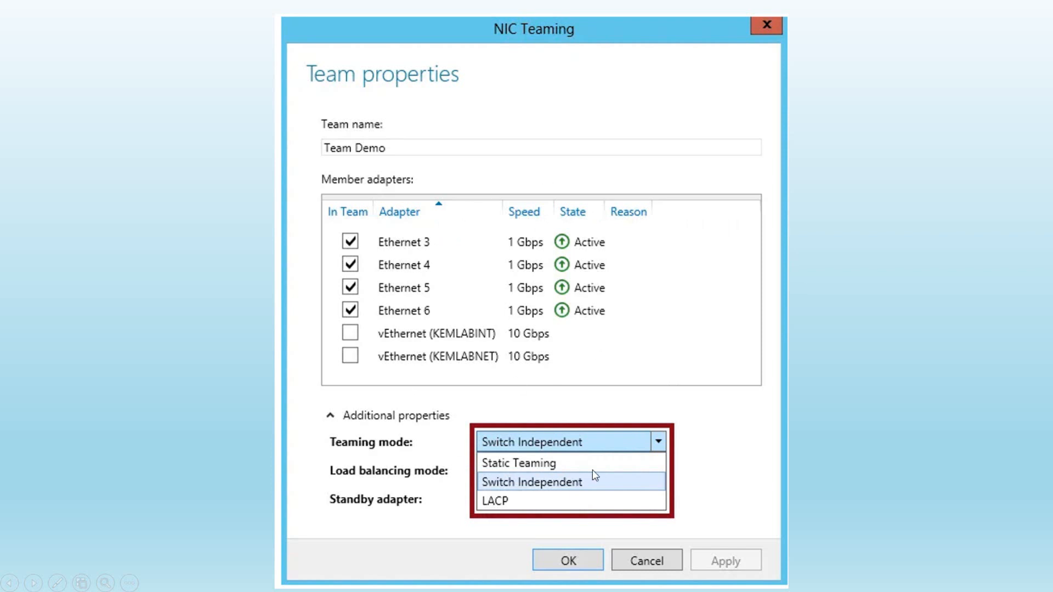
{"action": "mouse_move", "coordinate": [733, 488]}
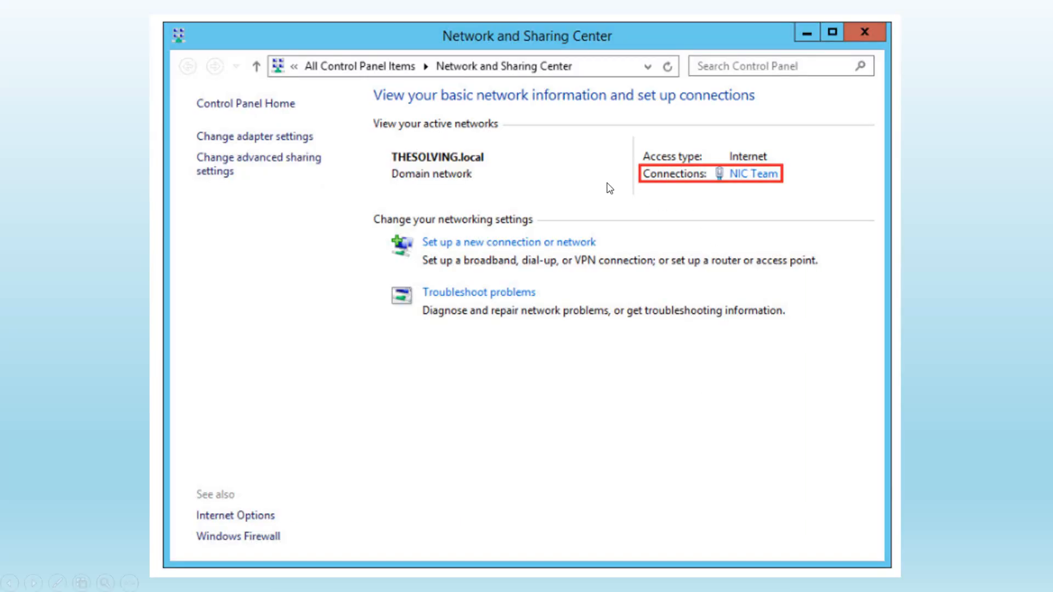
{"action": "mouse_move", "coordinate": [757, 182]}
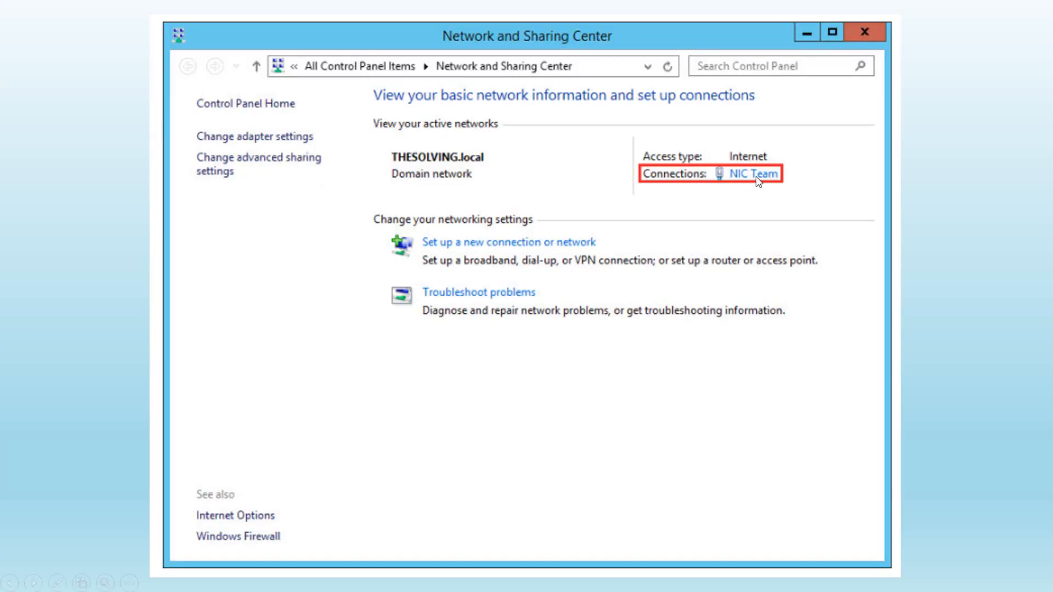
{"action": "mouse_move", "coordinate": [230, 129]}
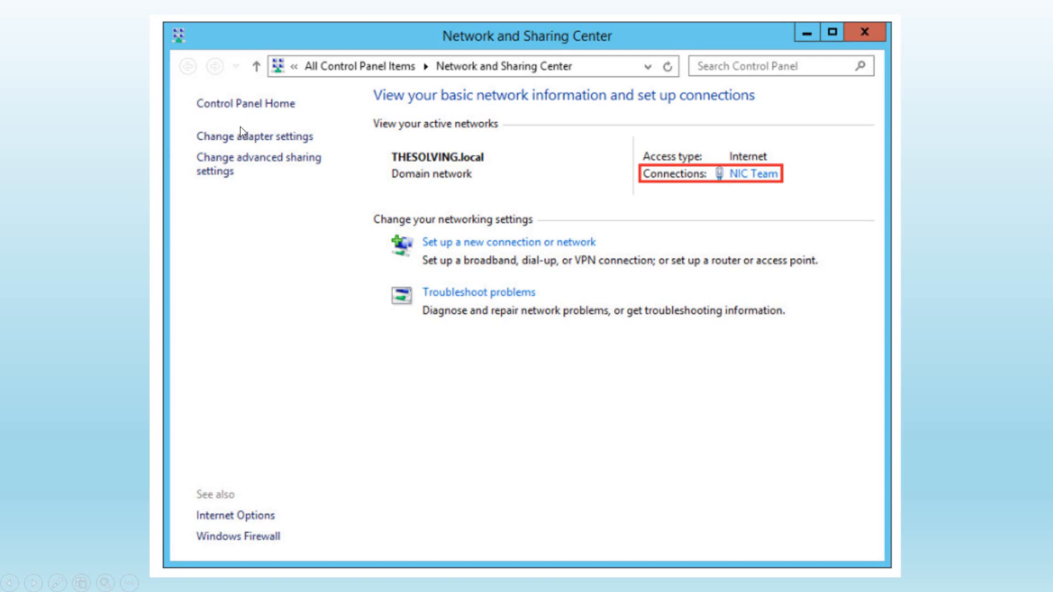
{"action": "mouse_move", "coordinate": [241, 141]}
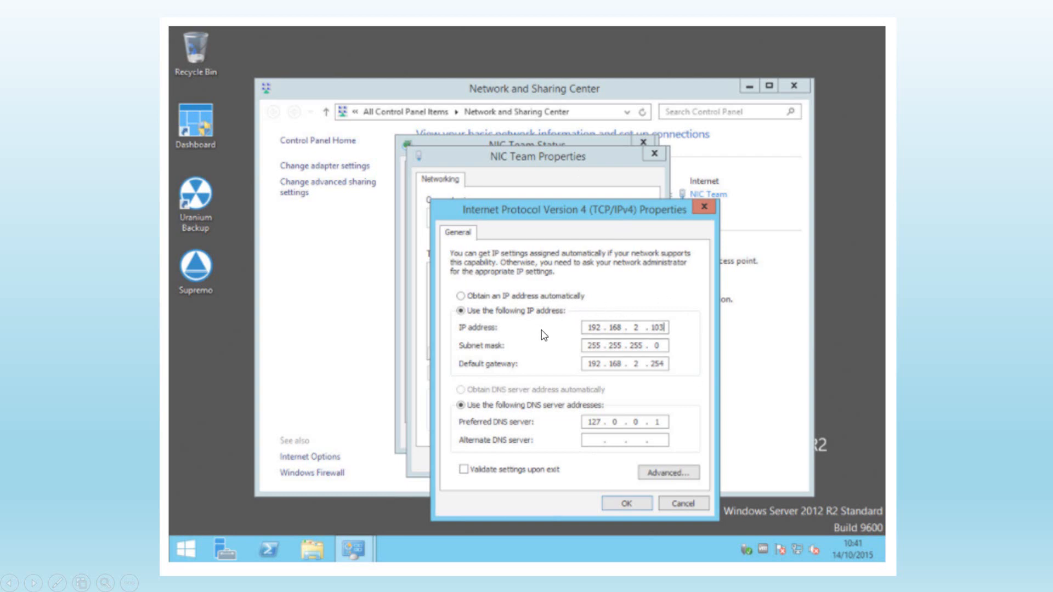
{"action": "mouse_move", "coordinate": [551, 293]}
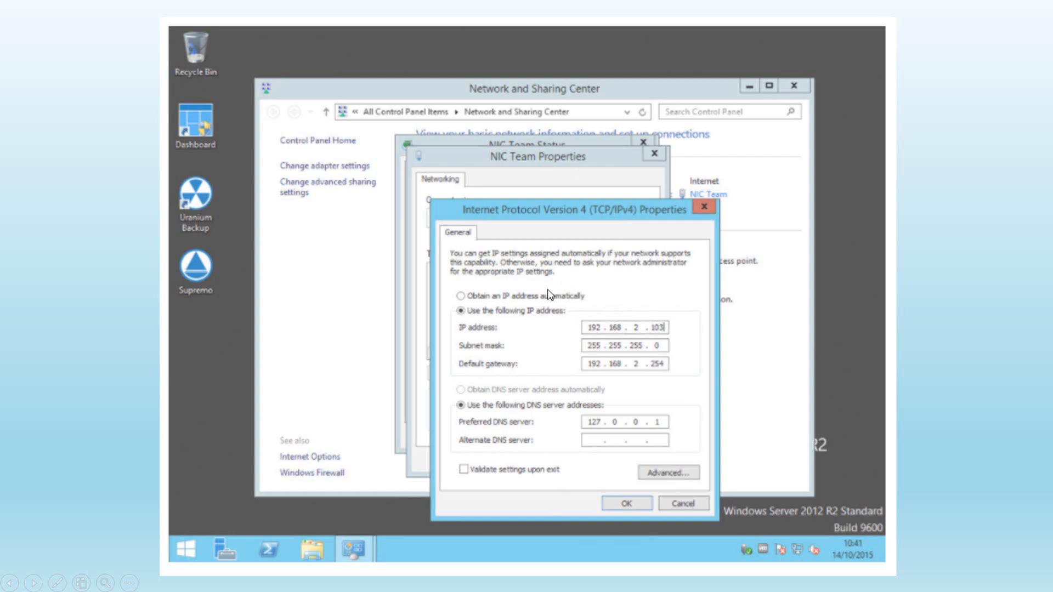
{"action": "mouse_move", "coordinate": [637, 372]}
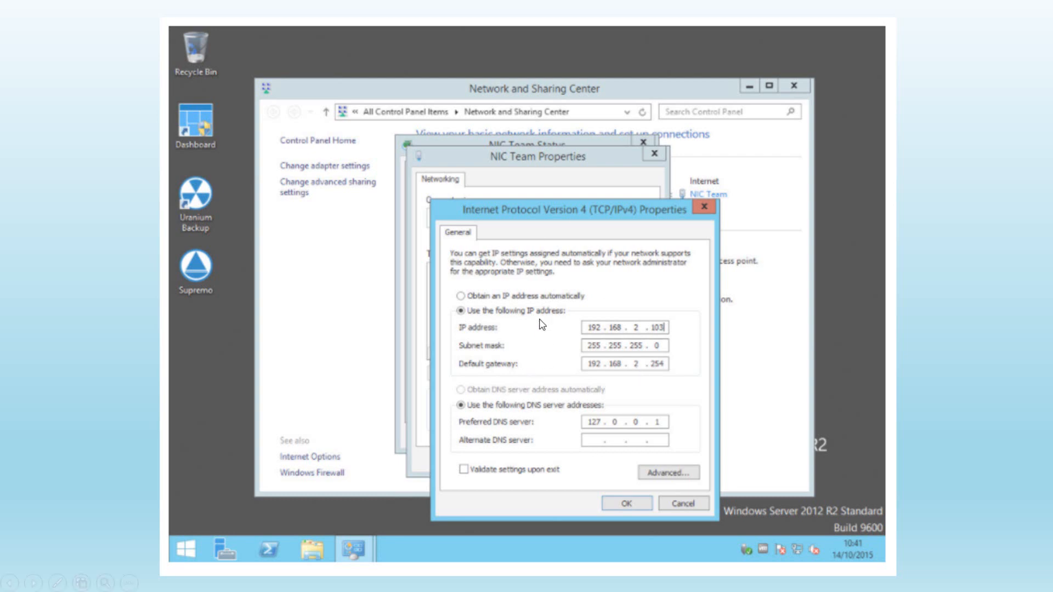
{"action": "mouse_move", "coordinate": [543, 367]}
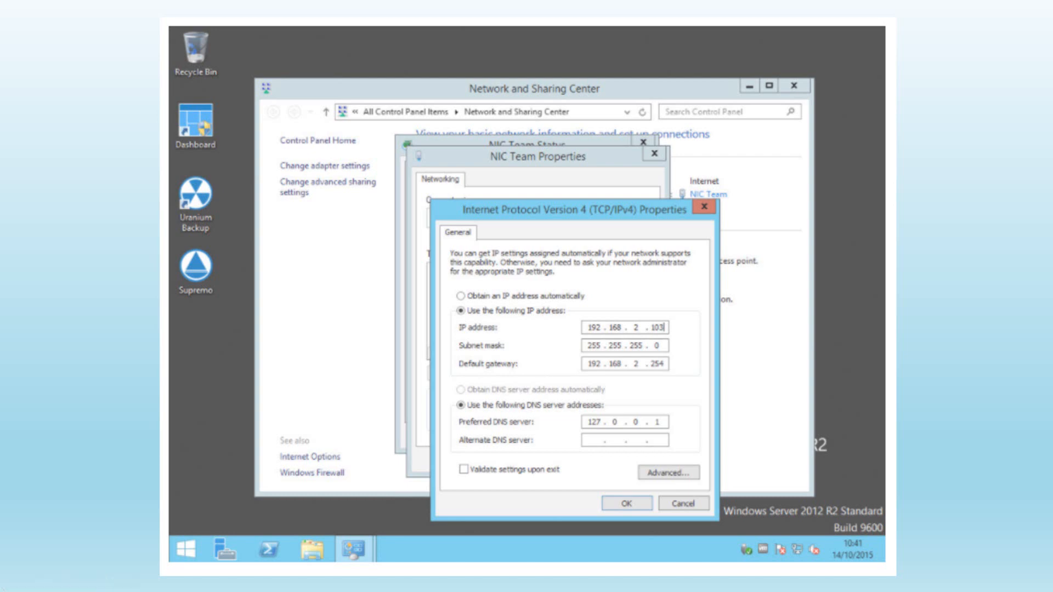
{"action": "mouse_move", "coordinate": [597, 324]}
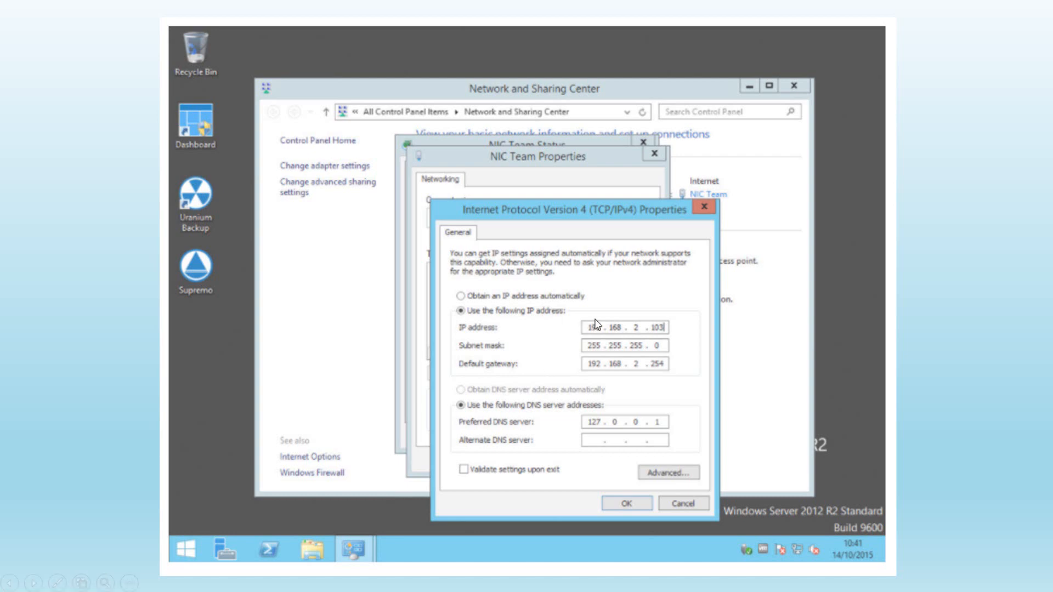